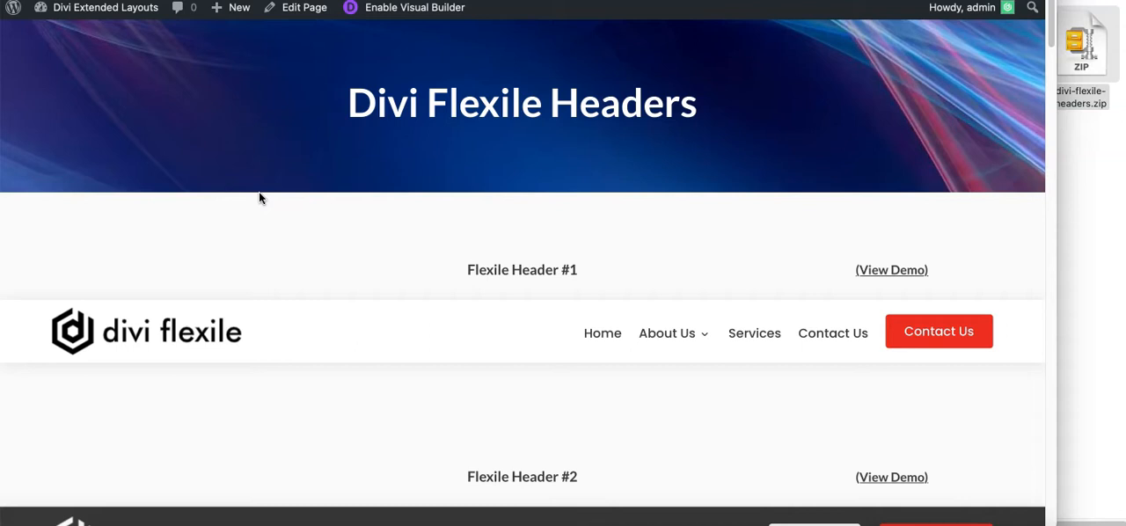
mouse_move(295, 168)
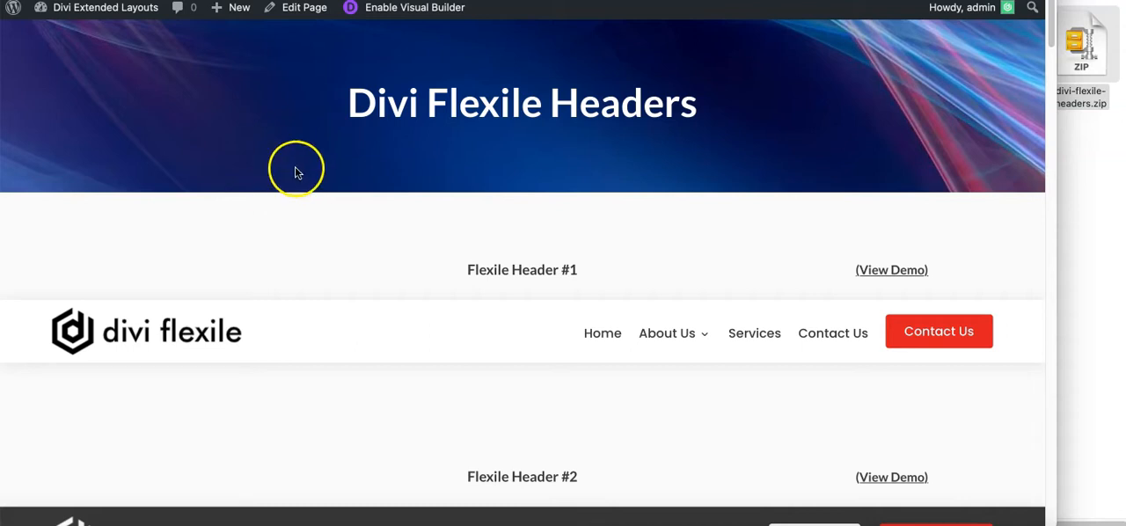
Unzip divi-flexile-headers.zip and open the extracted folder holding Divi Flexile Headers.json.
scroll("down", 3)
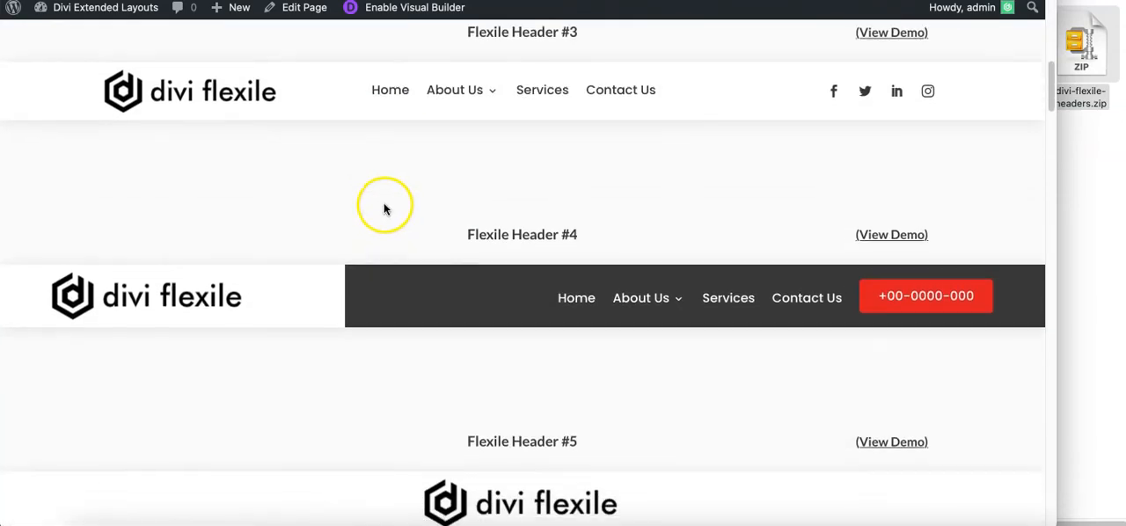
scroll("down", 3)
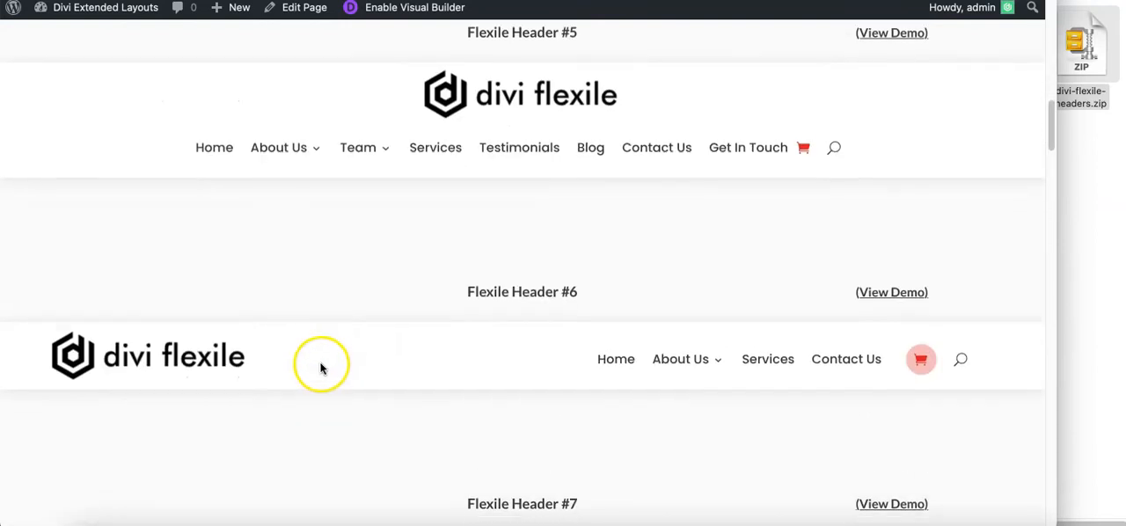
scroll("up", 3)
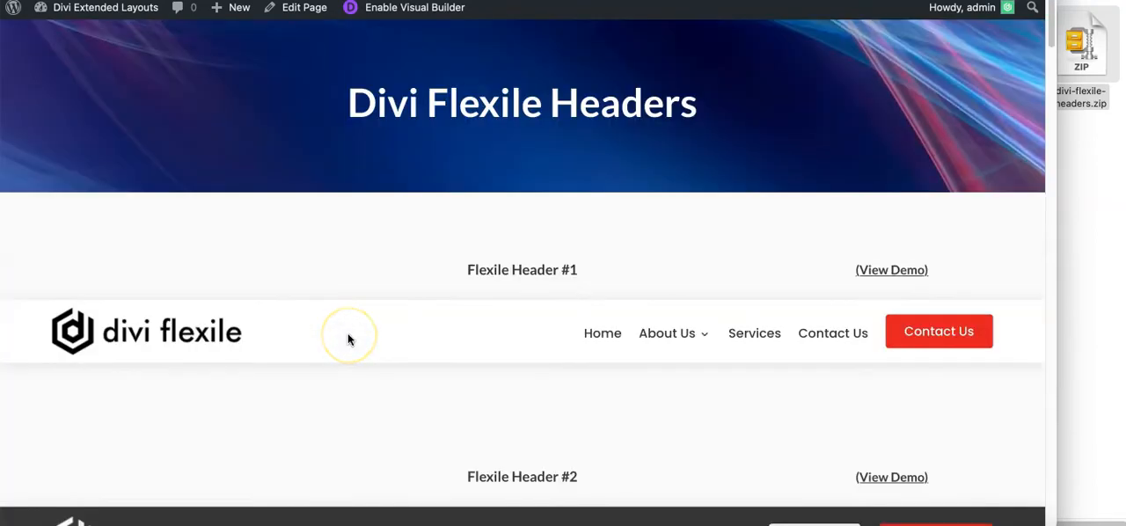
mouse_move(769, 218)
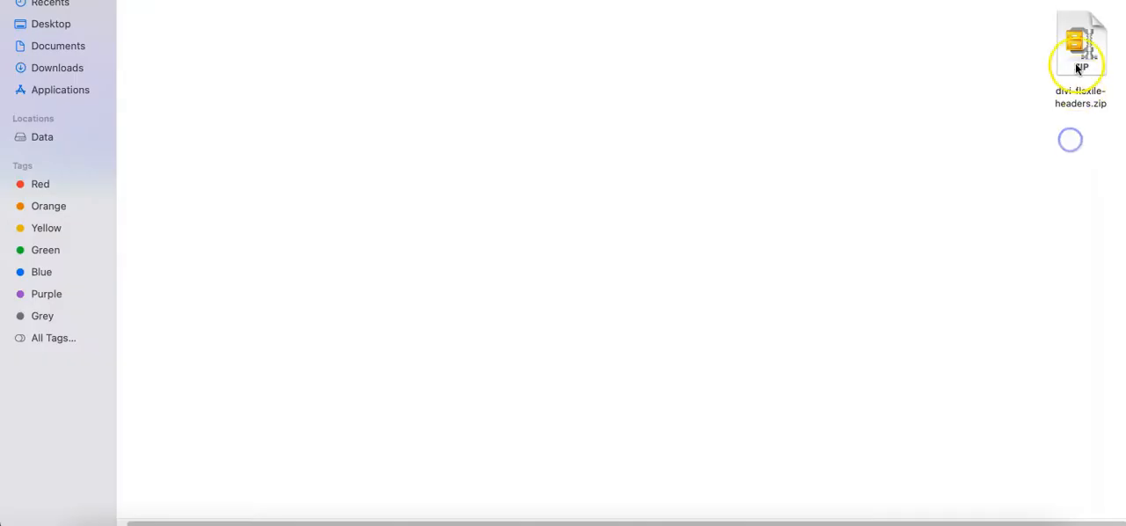
right_click(1080, 62)
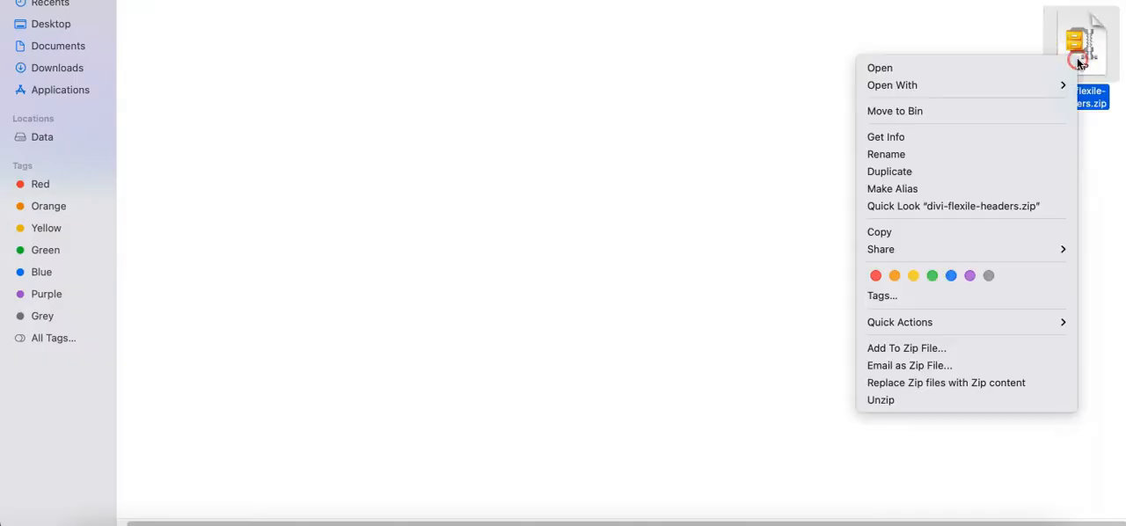
mouse_move(960, 400)
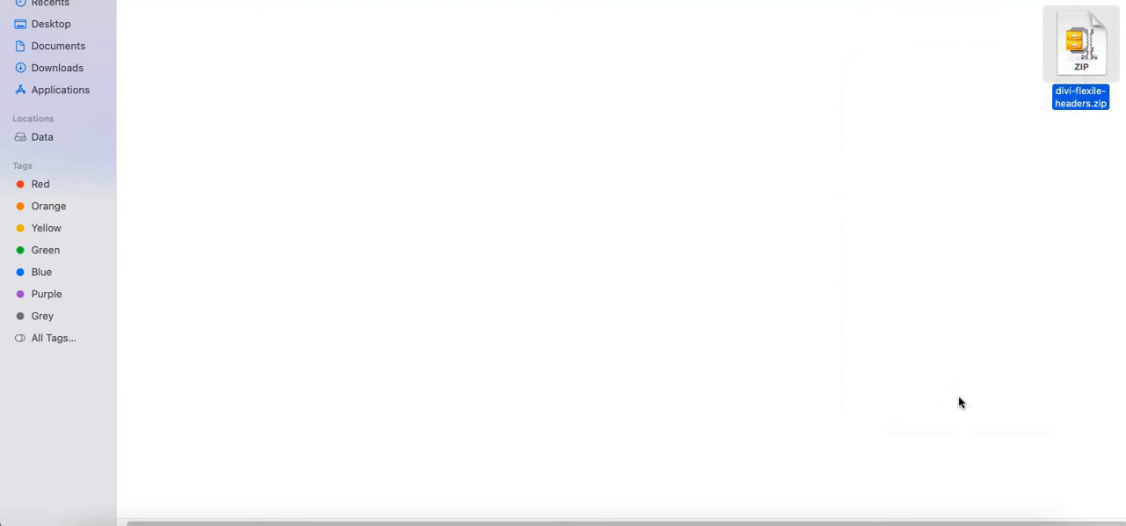
double_click(1081, 42)
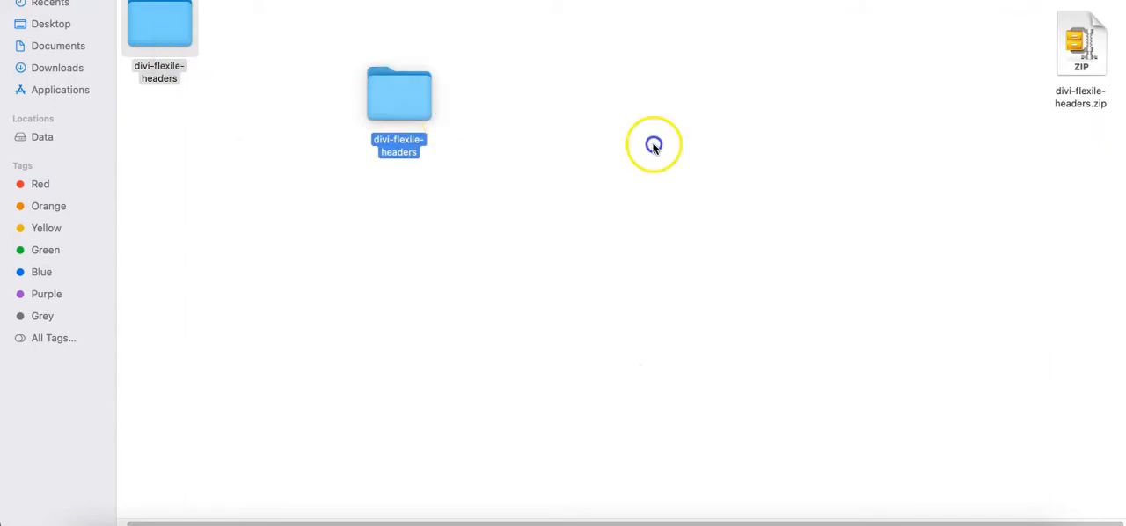
double_click(398, 93)
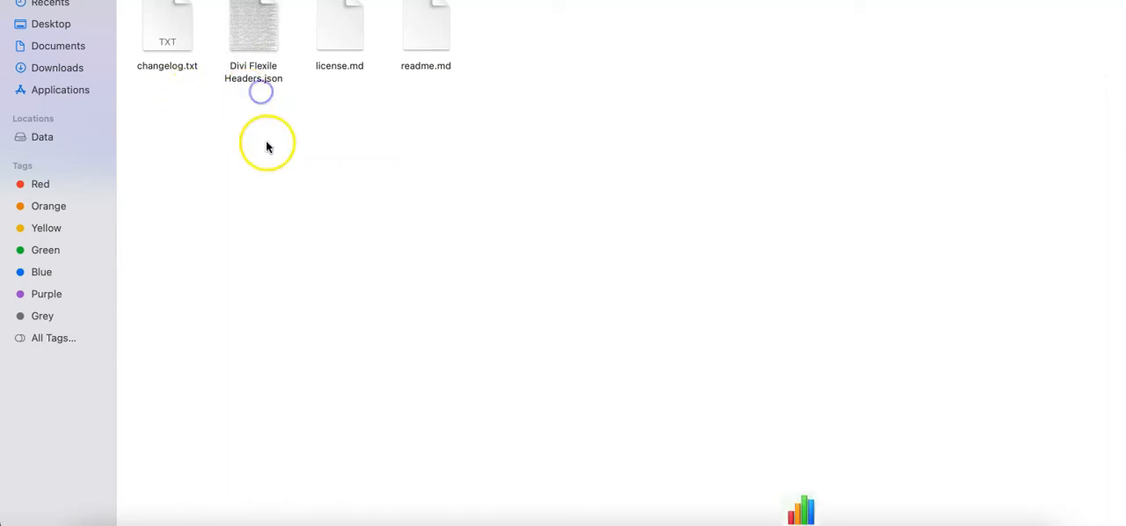
mouse_move(278, 145)
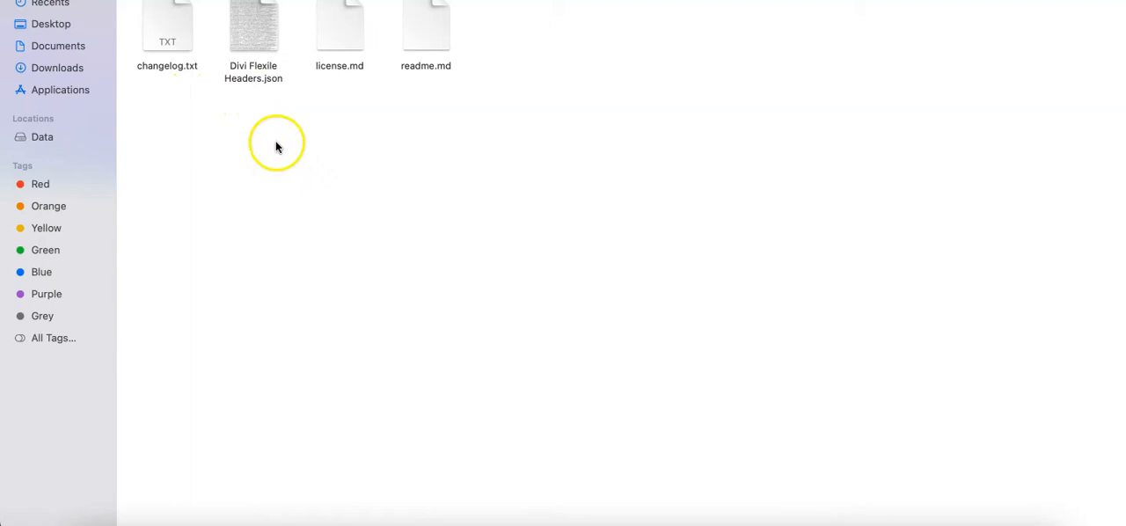
mouse_move(246, 331)
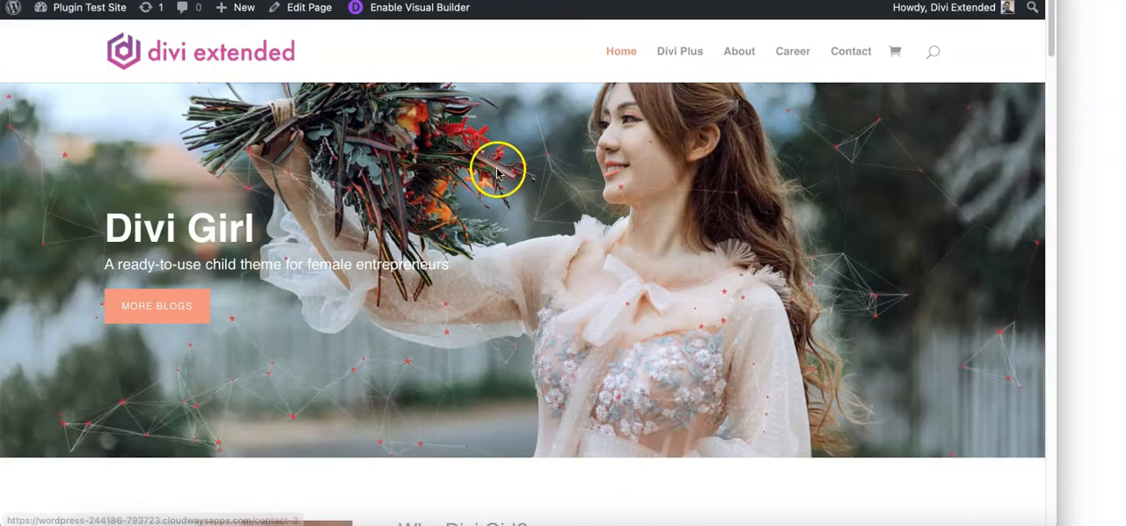
mouse_move(690, 35)
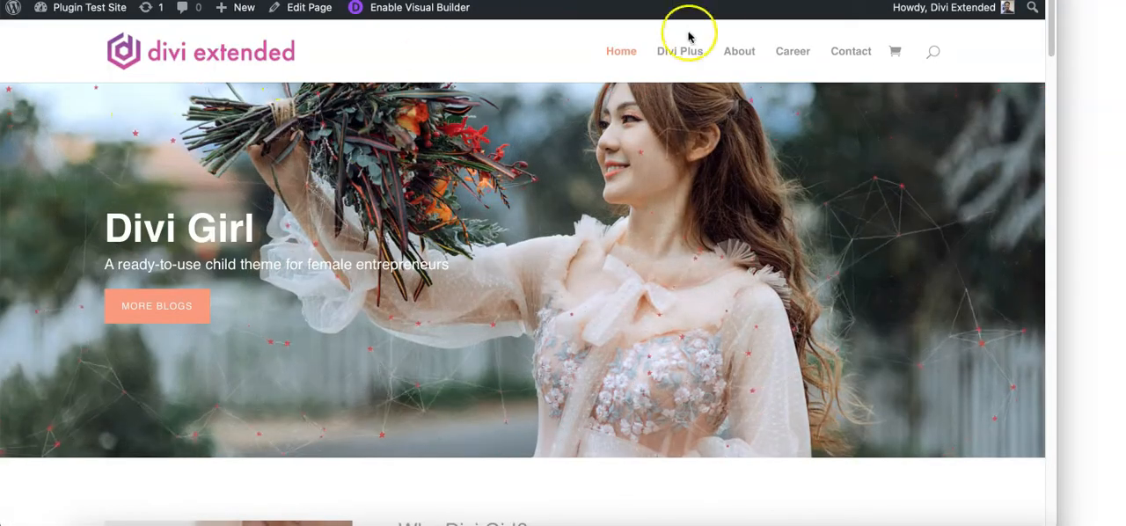
mouse_move(563, 79)
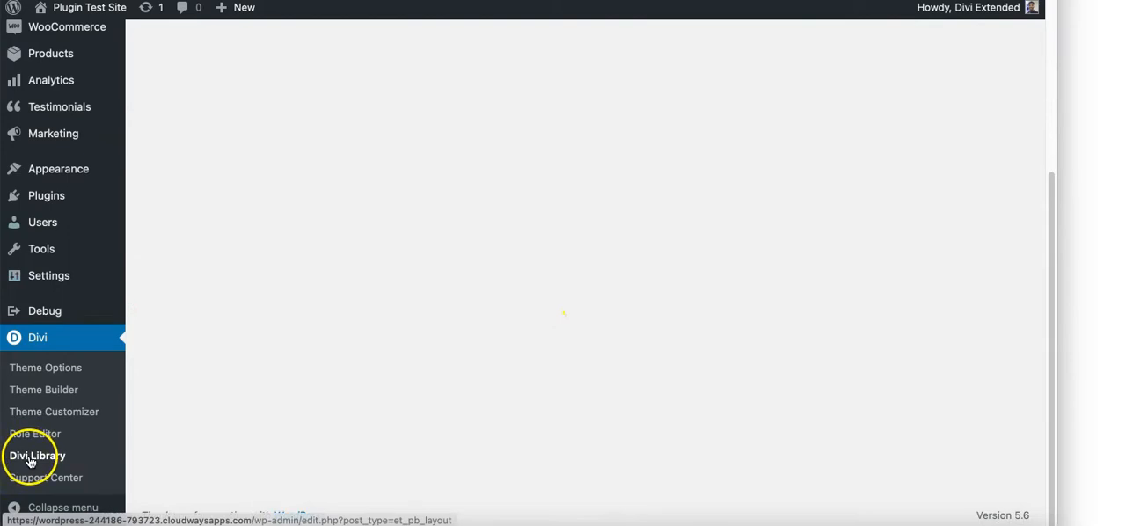
Open the Divi Library's Import & Export portability panel on the Import tab.
left_click(37, 456)
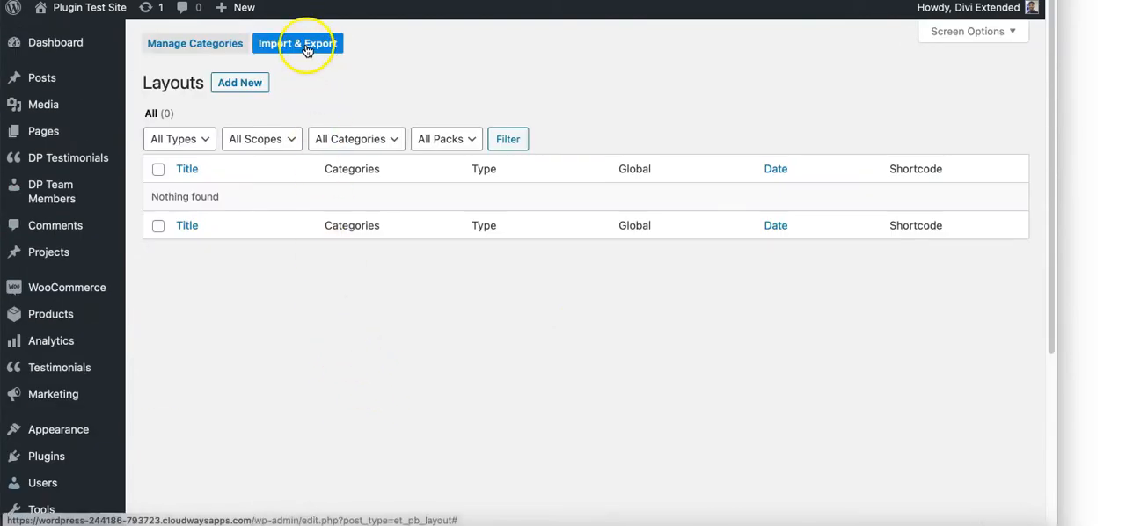
left_click(297, 42)
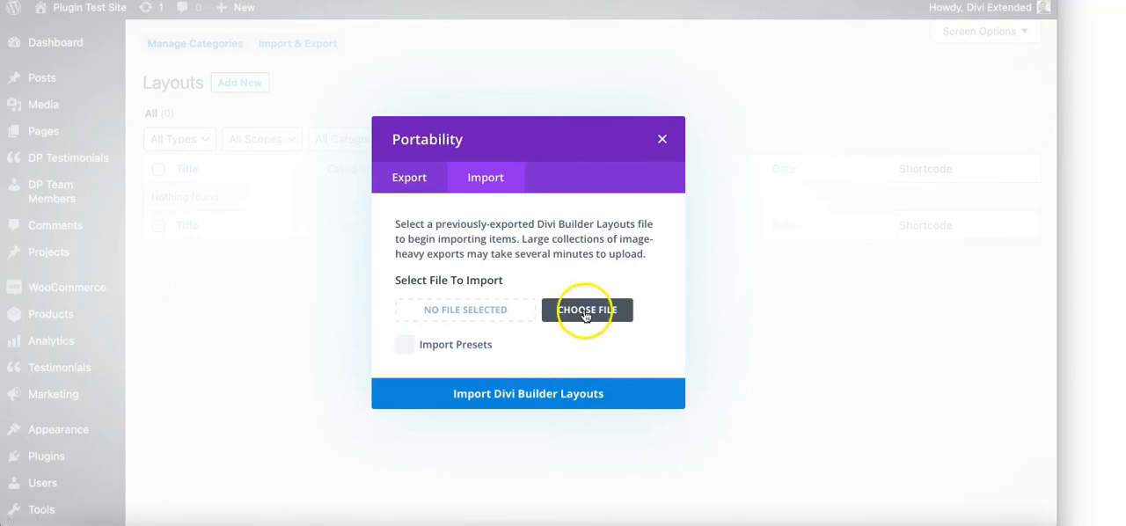
Import Divi Flexile Headers.json, adding 20 Divi Flexile Header layouts to the library.
left_click(588, 310)
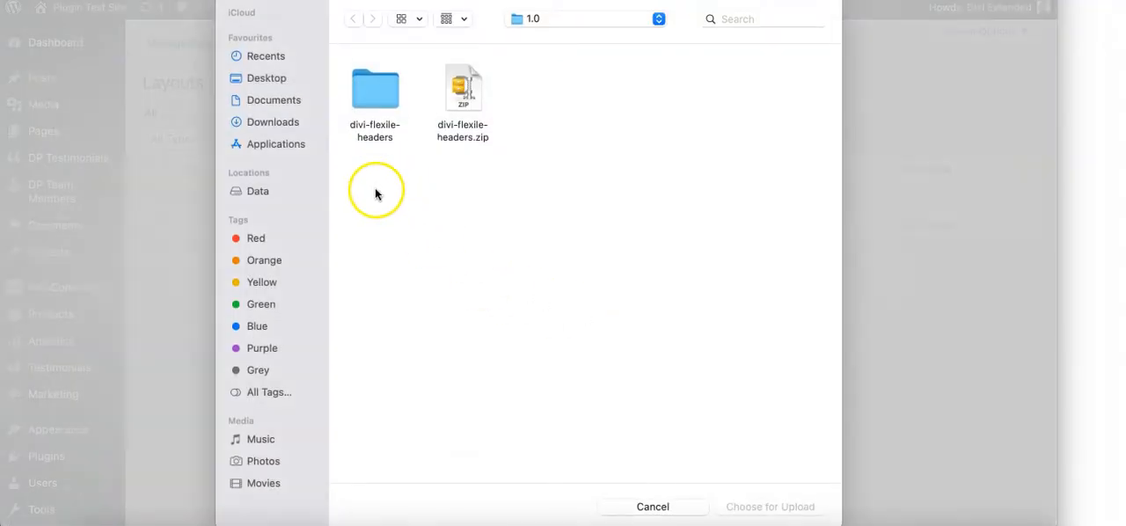
double_click(373, 88)
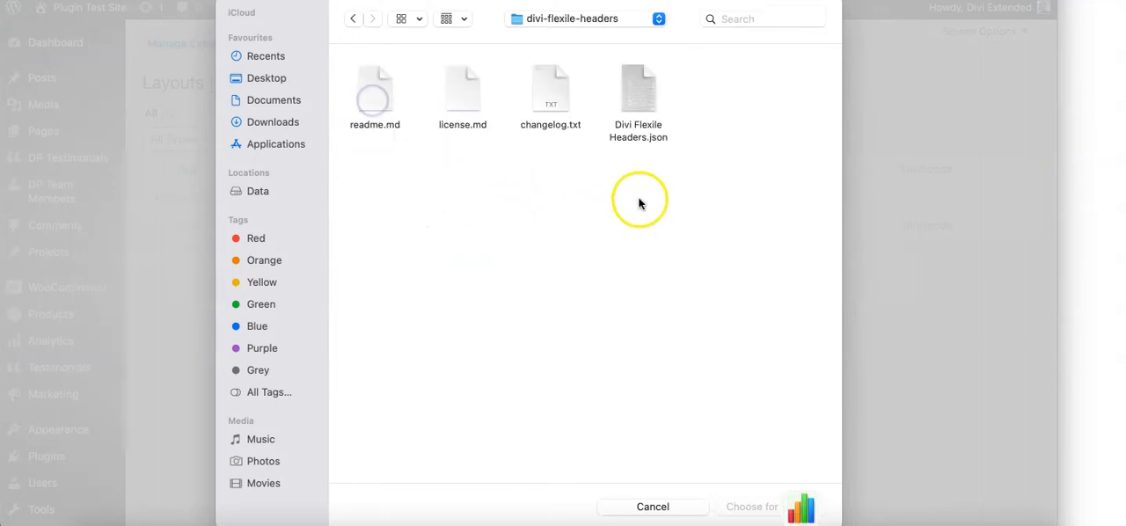
left_click(639, 88)
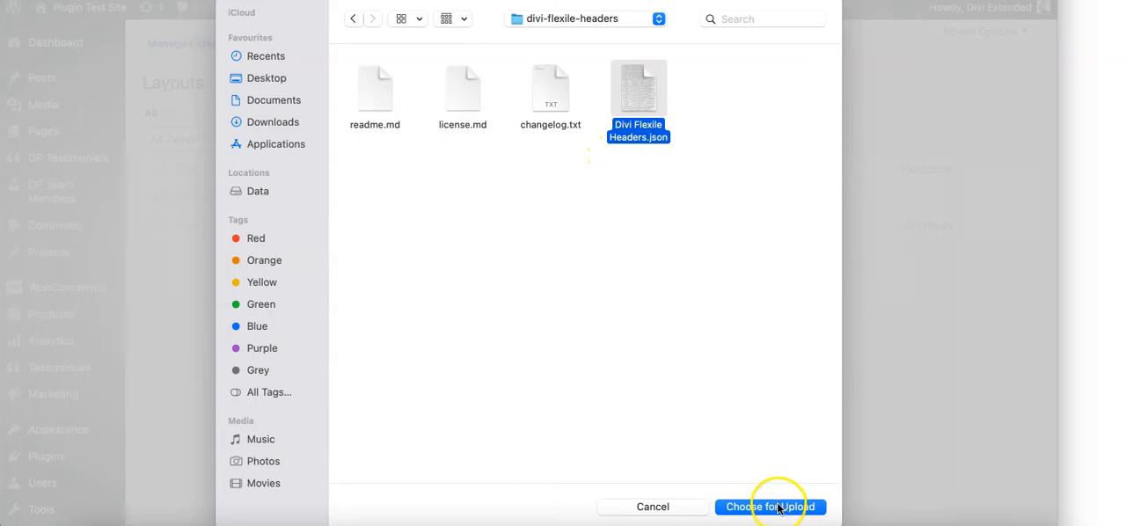
left_click(771, 507)
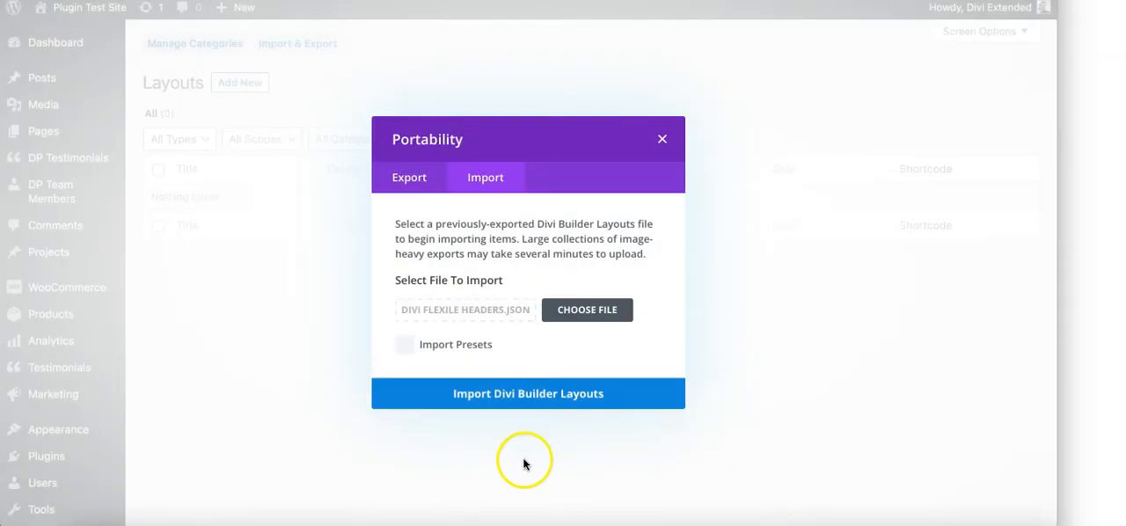
mouse_move(535, 419)
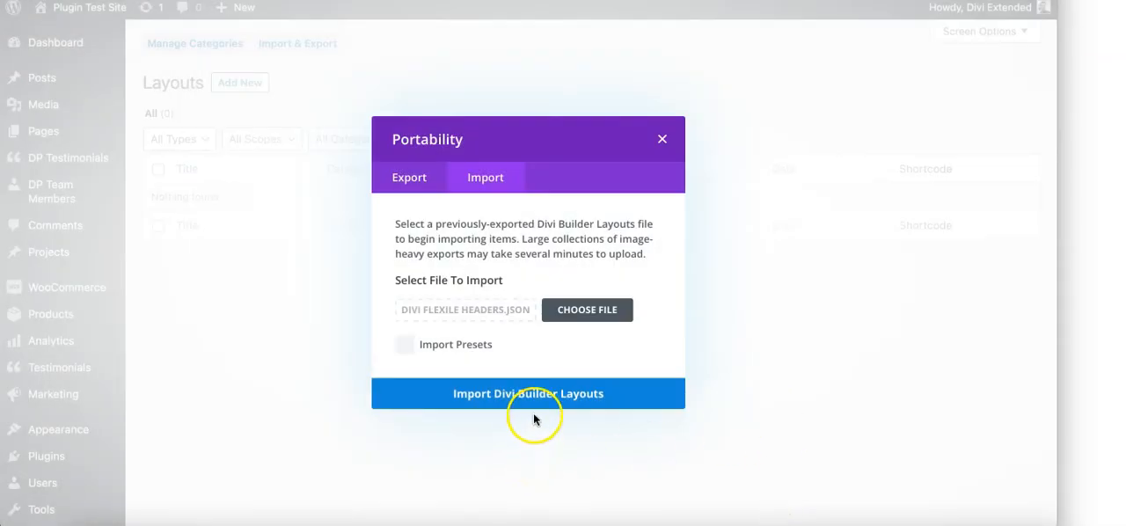
left_click(528, 393)
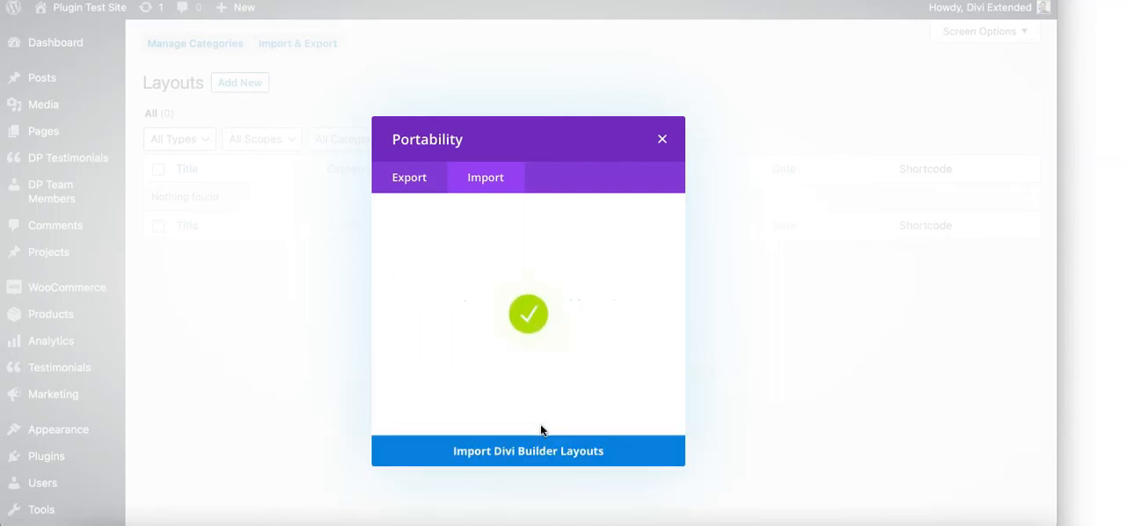
left_click(528, 451)
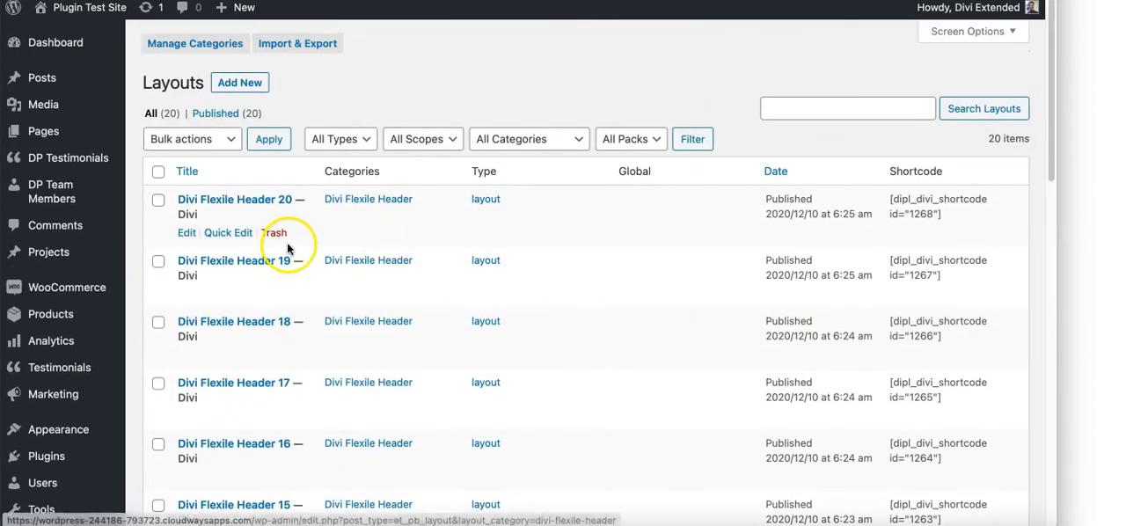
scroll("down", 3)
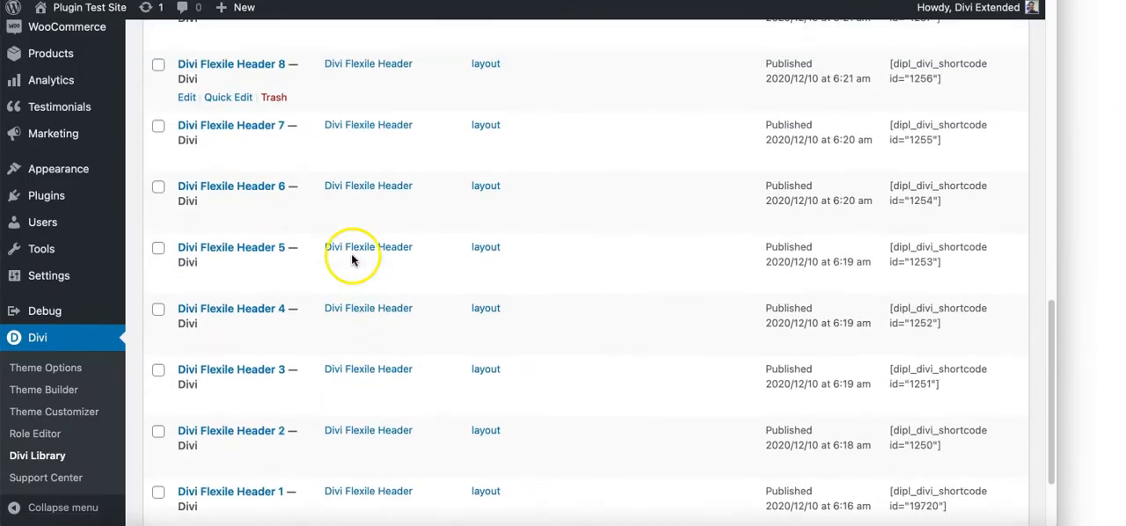
scroll("up", 3)
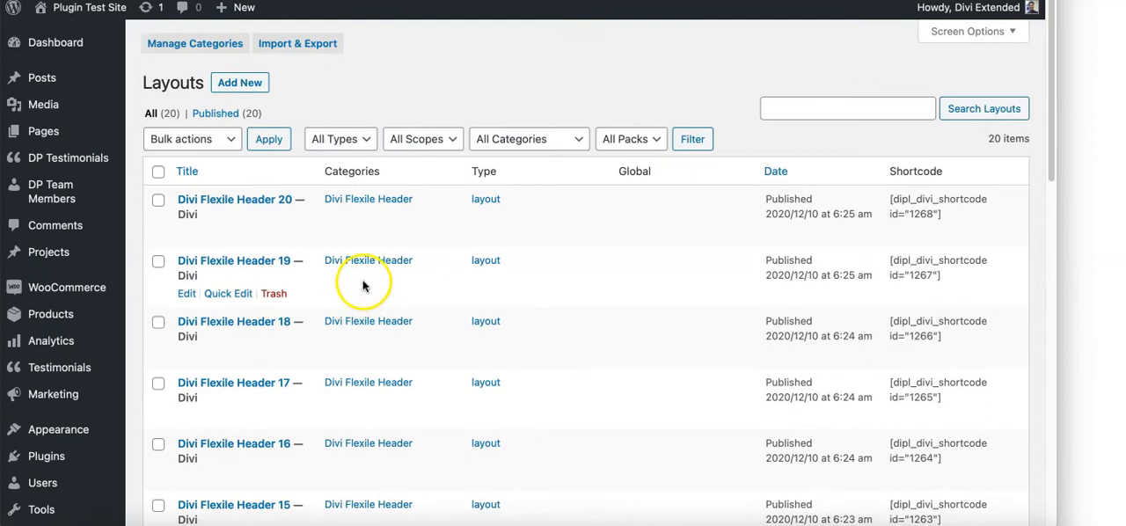
scroll("down", 3)
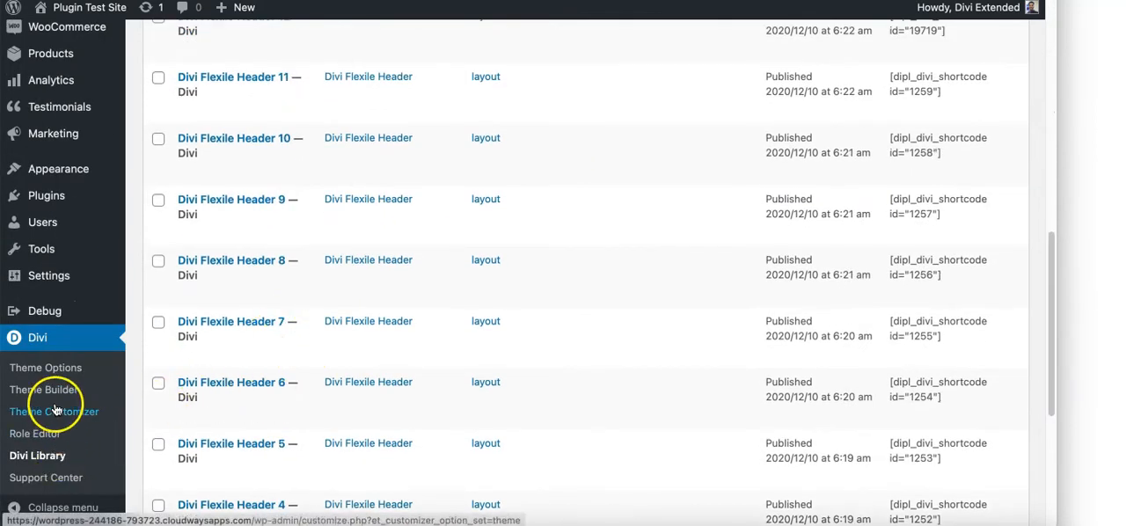
mouse_move(42, 389)
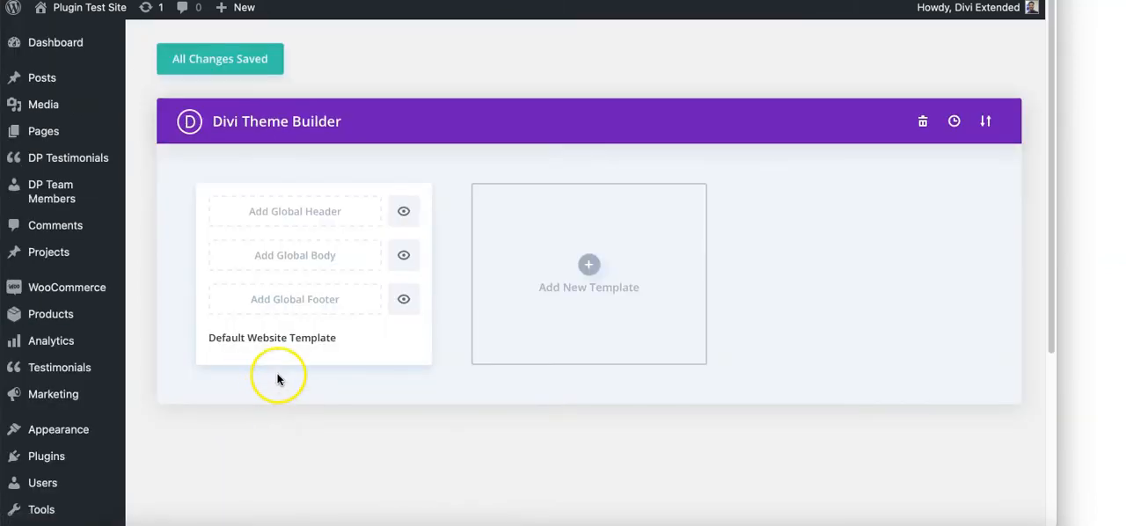
Load a saved Divi Flexile Header layout from Your Saved Layouts as the template's Global Header.
left_click(295, 211)
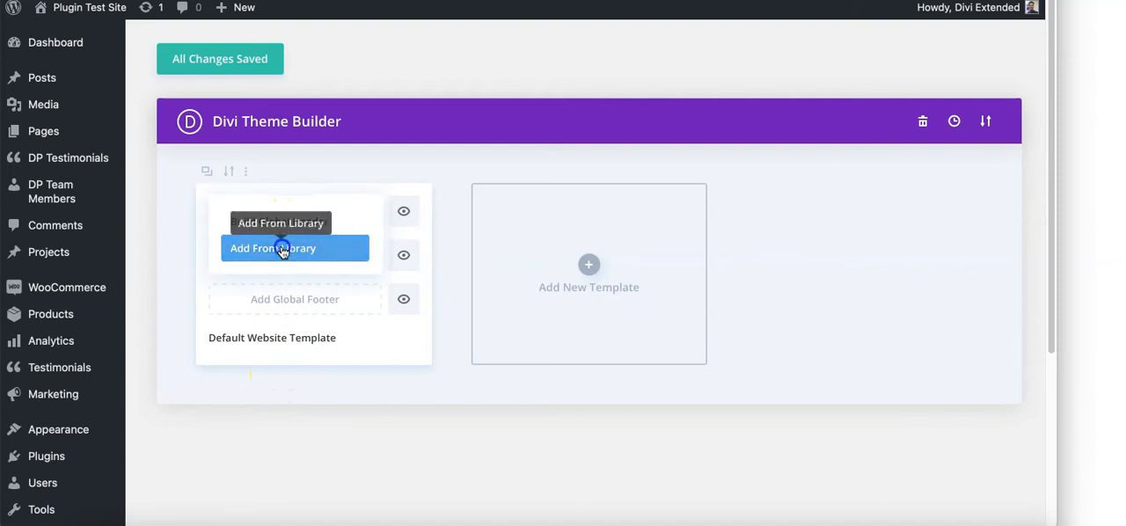
left_click(275, 248)
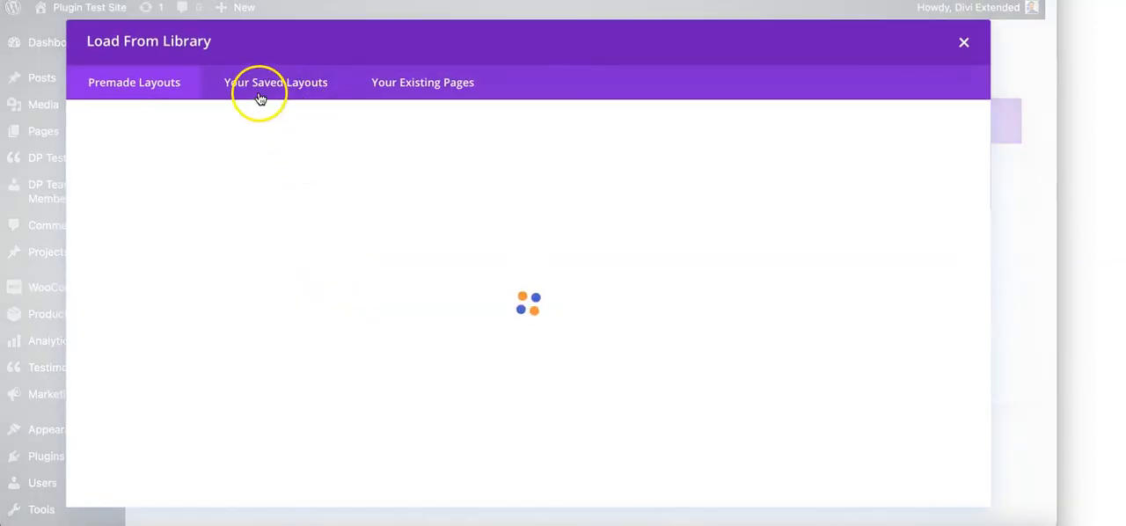
left_click(277, 81)
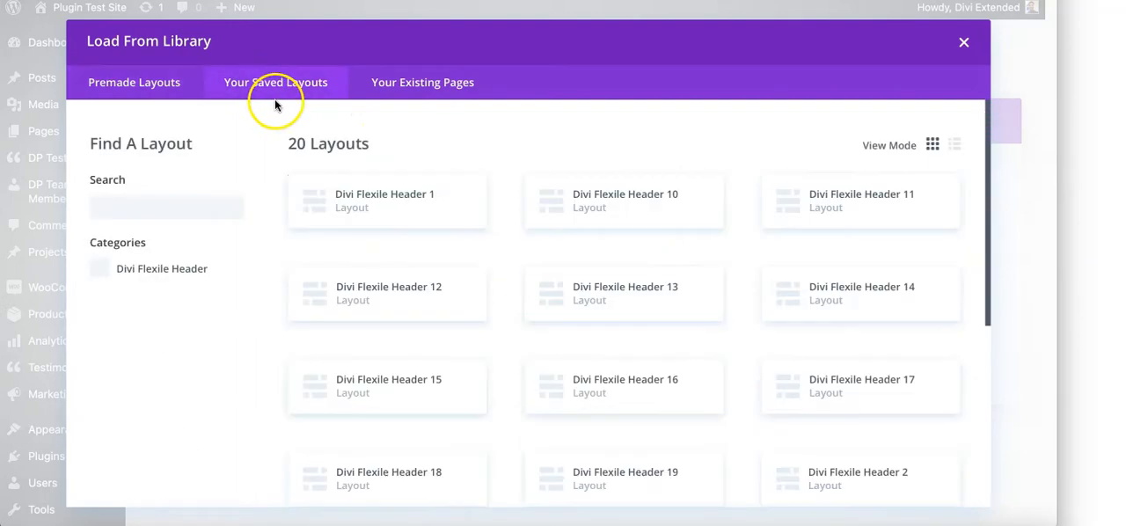
scroll("up", 3)
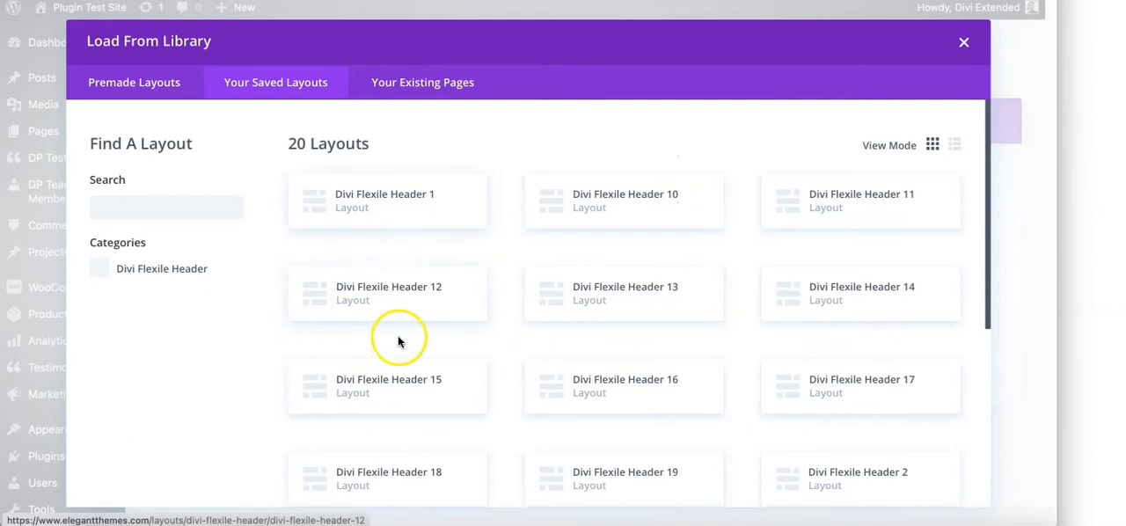
mouse_move(405, 297)
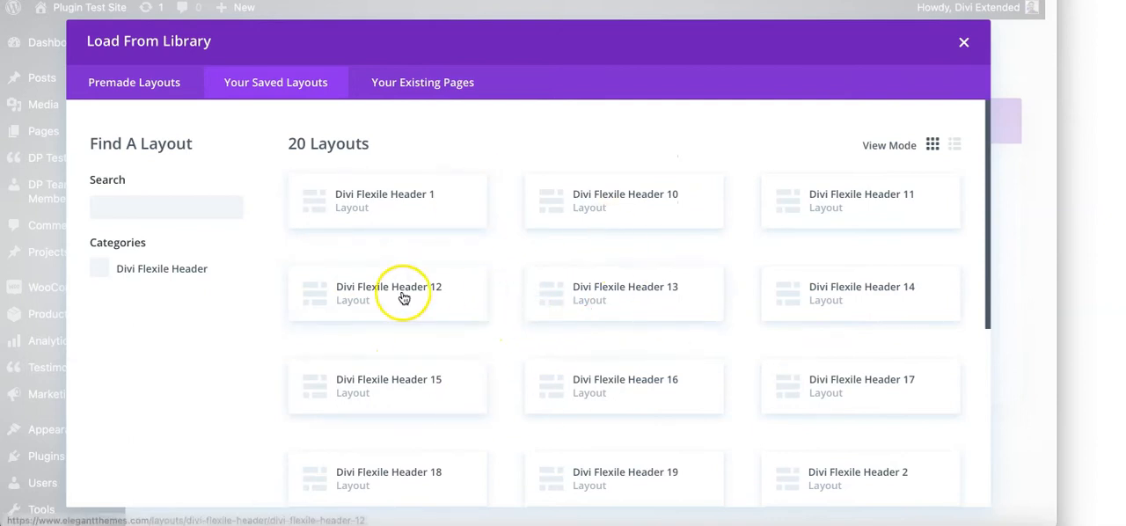
left_click(98, 268)
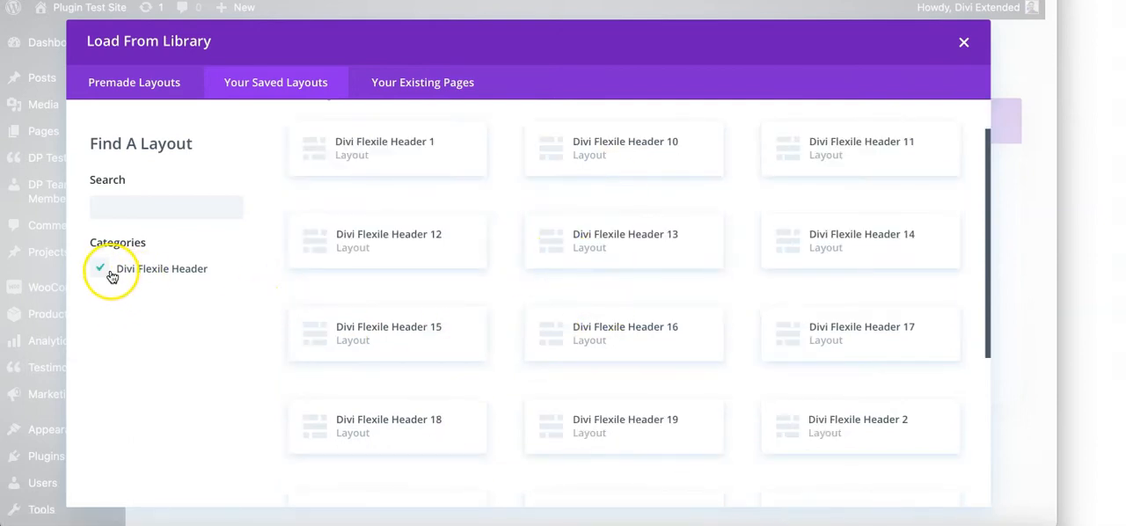
mouse_move(526, 325)
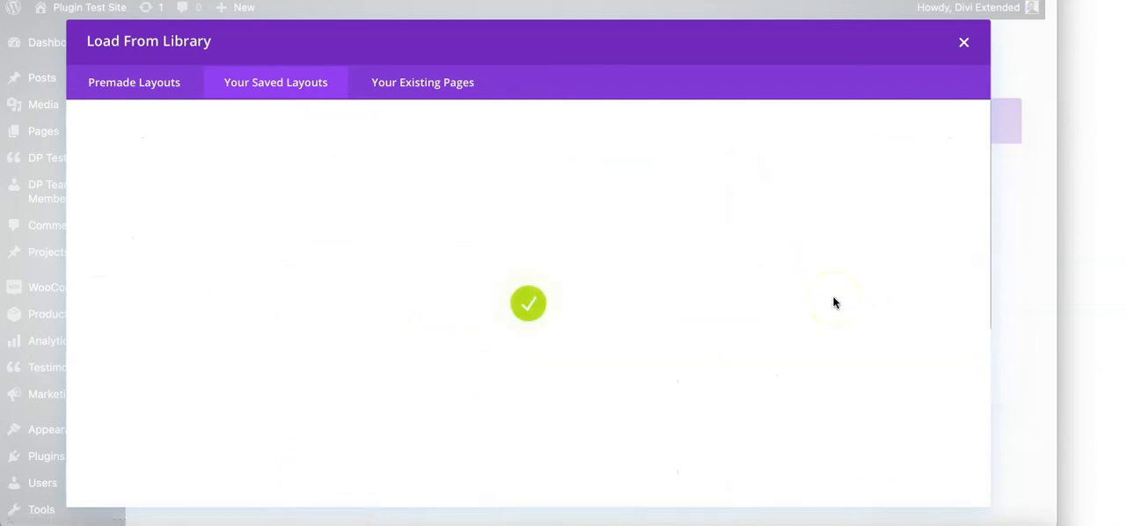
left_click(965, 42)
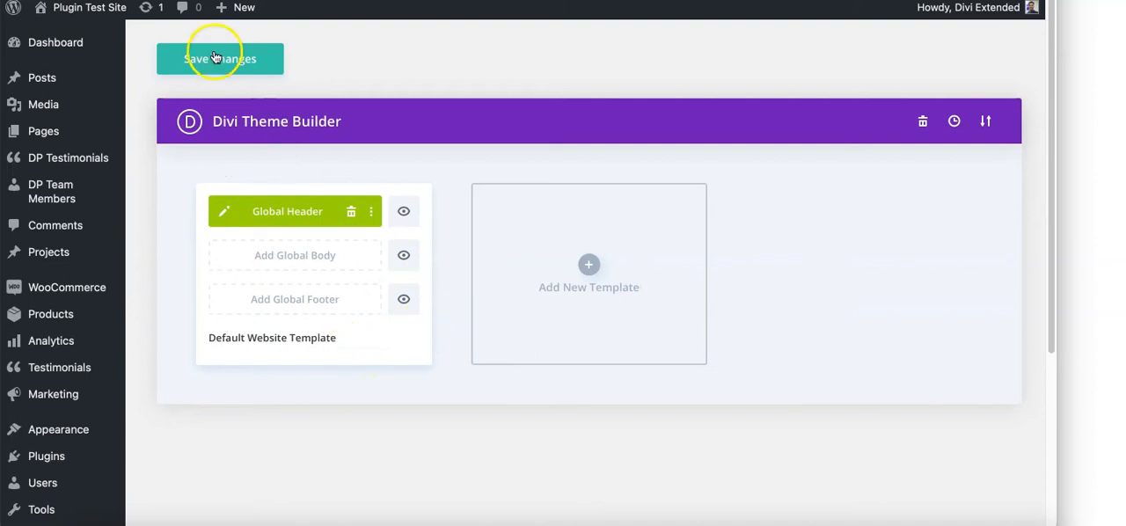
Save the Theme Builder changes so the live site shows the new header.
left_click(220, 60)
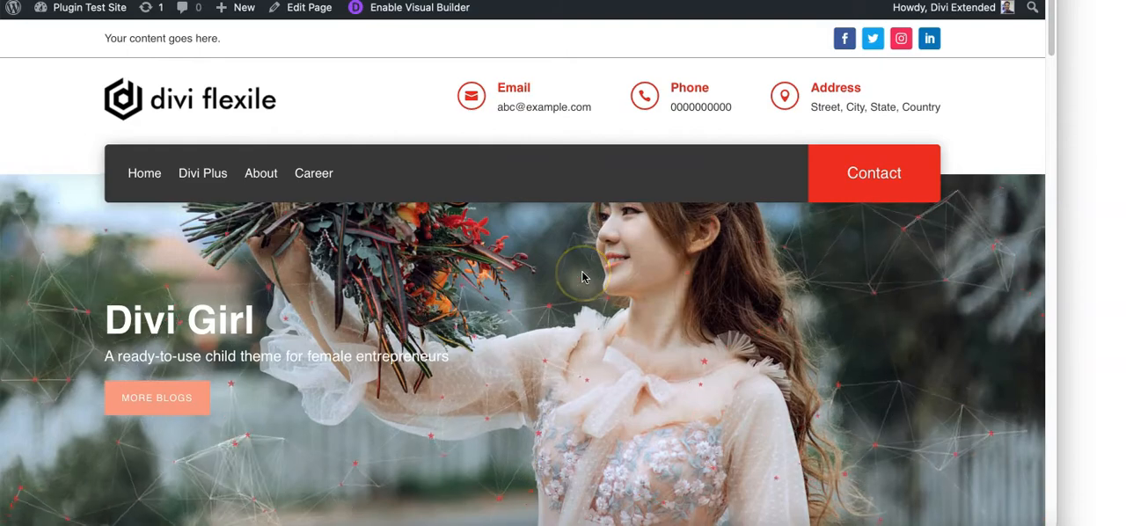
mouse_move(565, 167)
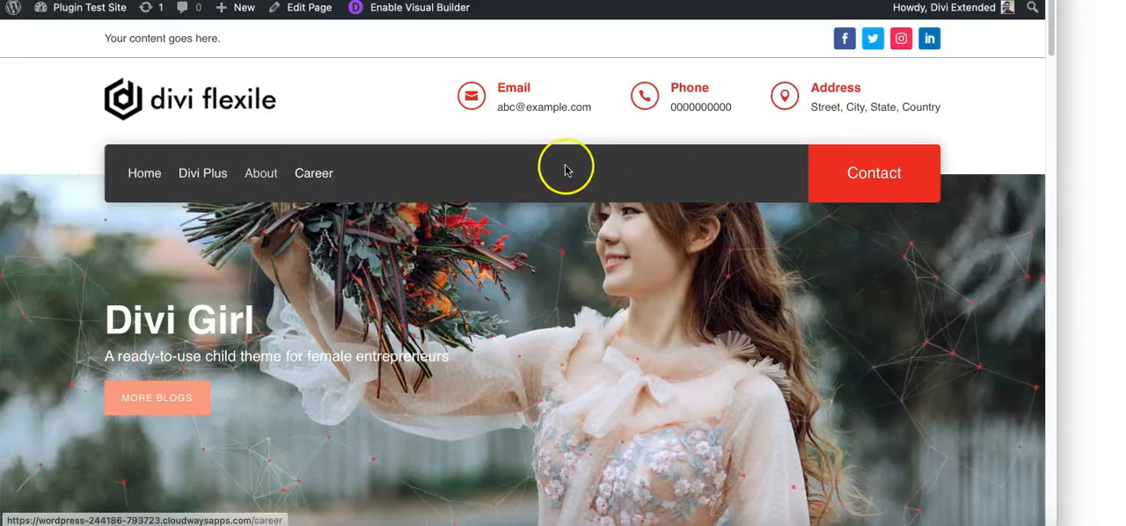
mouse_move(863, 88)
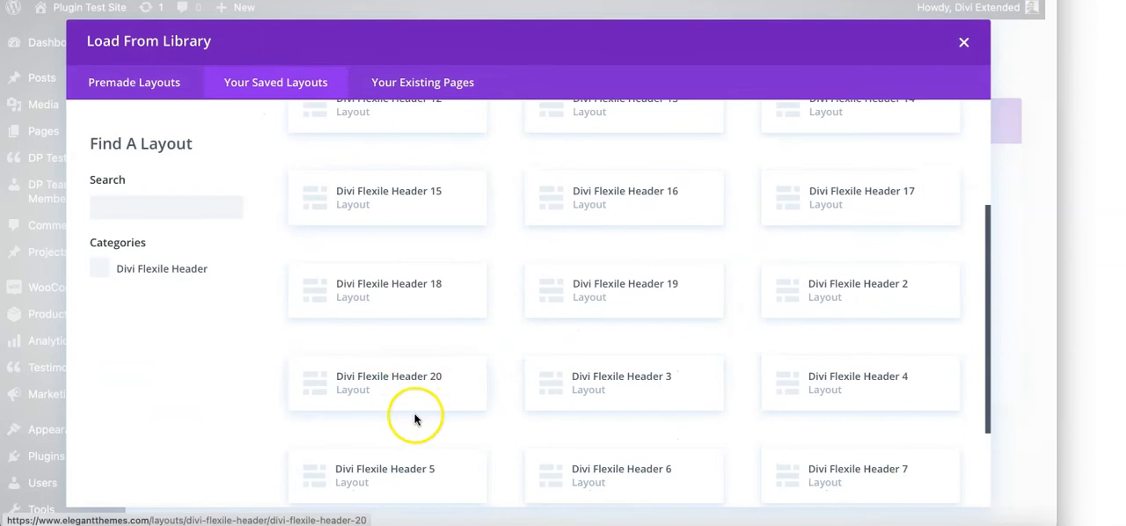
Load Divi Flexile Header 20 as the global header and save the change.
left_click(859, 475)
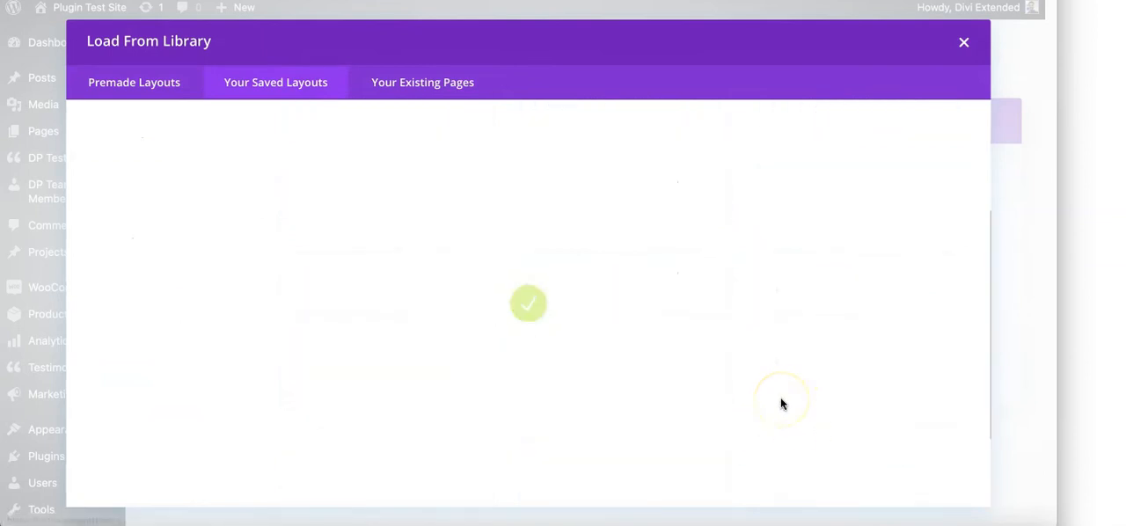
left_click(964, 43)
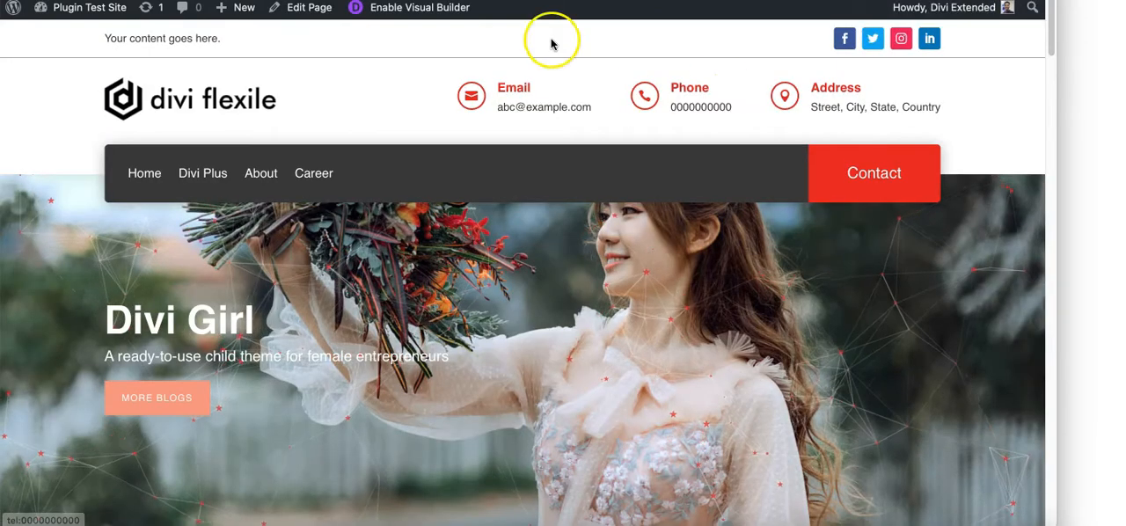
mouse_move(576, 51)
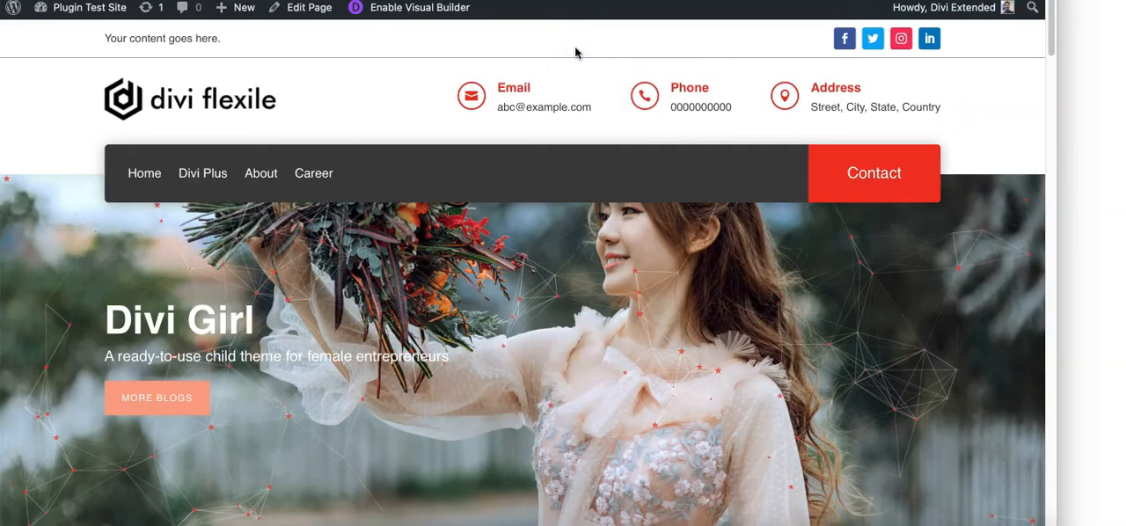
Scroll the live site to check the compact header with inline menu and cart.
scroll("down", 3)
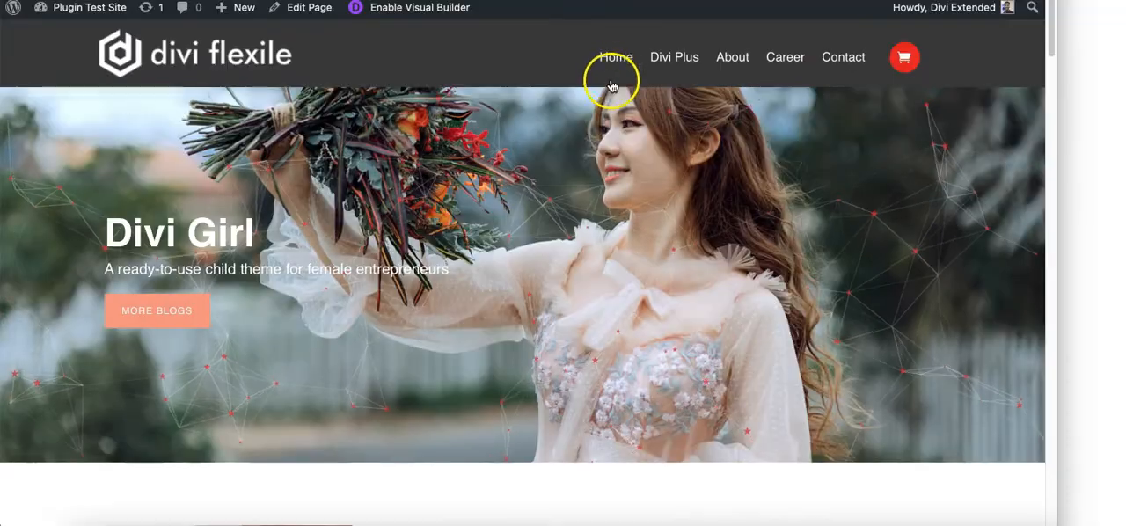
mouse_move(905, 62)
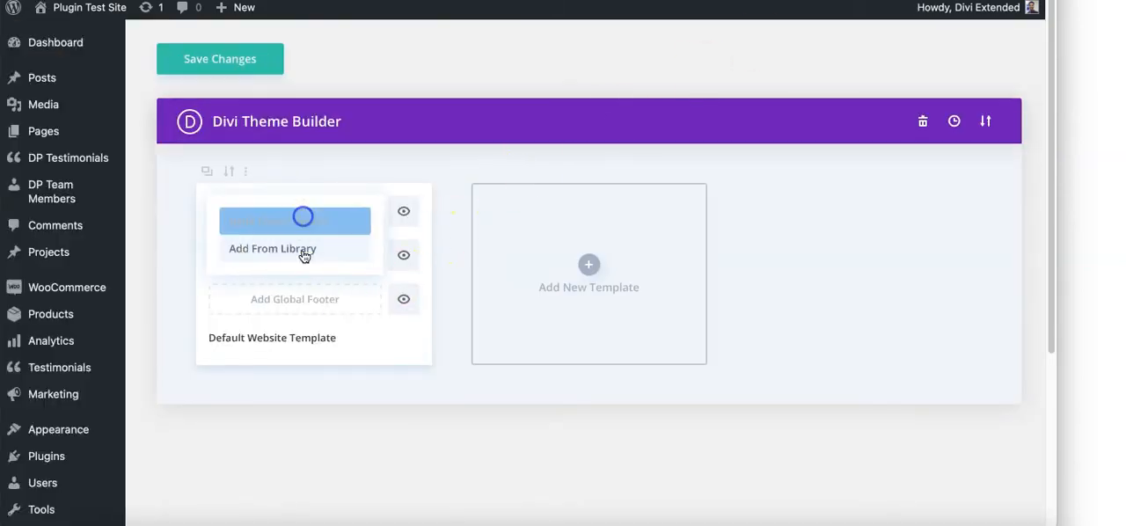
Load another saved Divi Flexile Header layout as the global header and save.
left_click(273, 248)
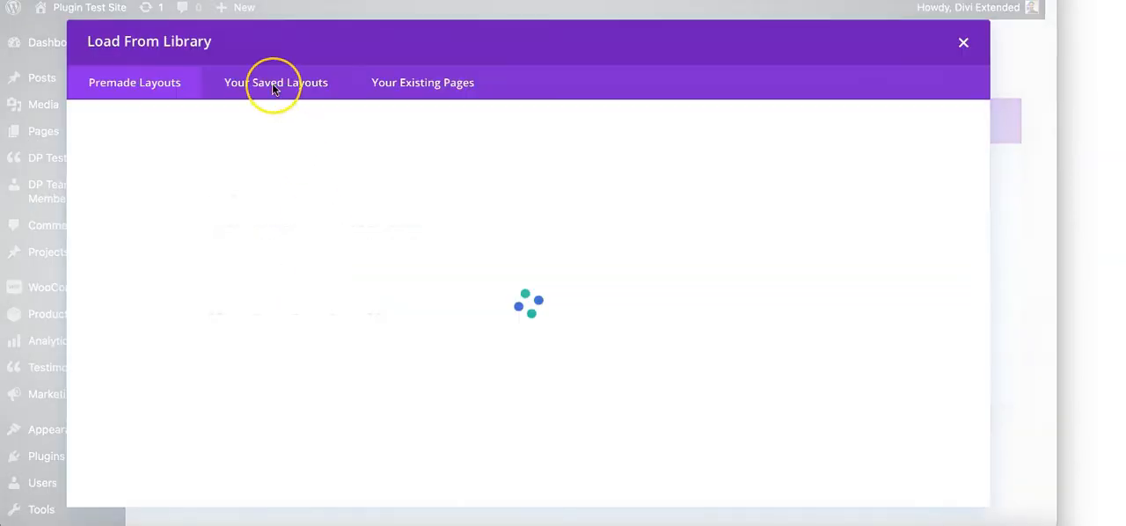
left_click(275, 81)
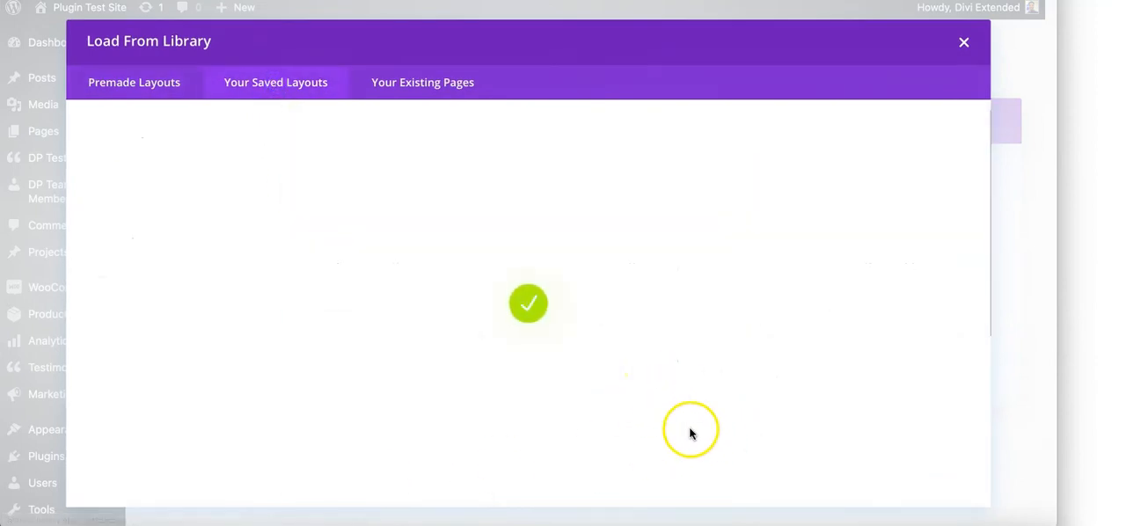
left_click(964, 43)
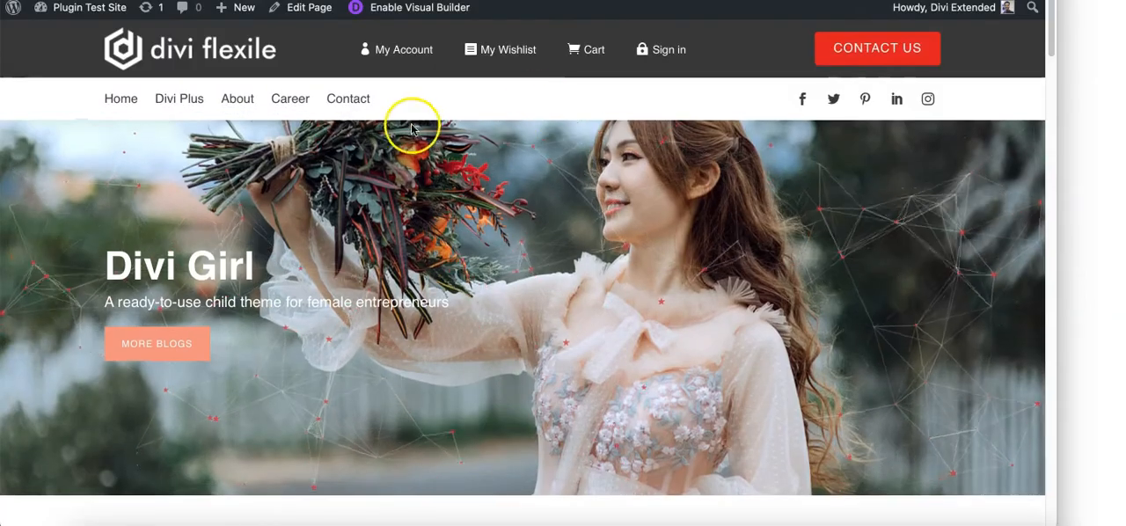
mouse_move(528, 142)
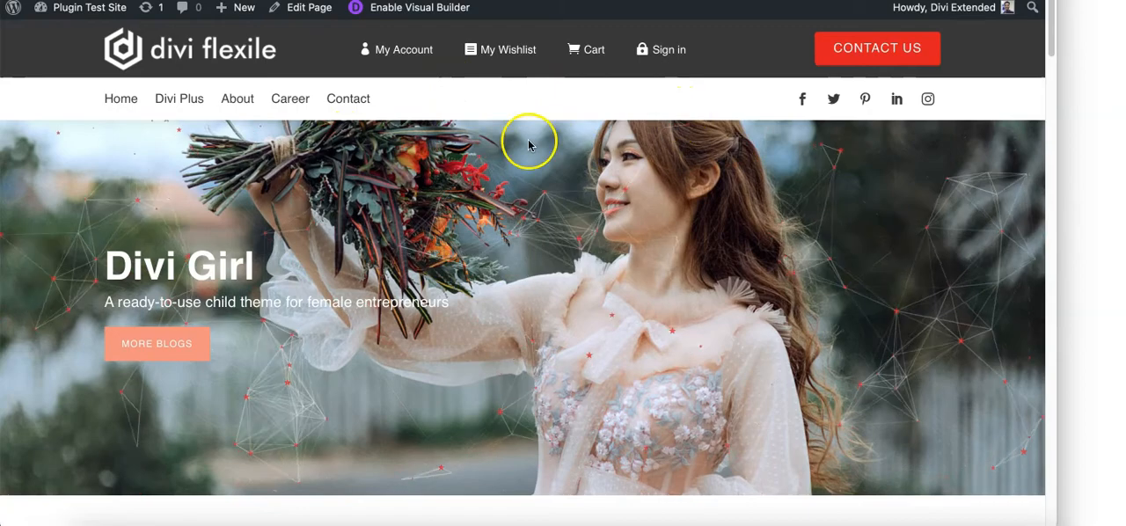
mouse_move(493, 50)
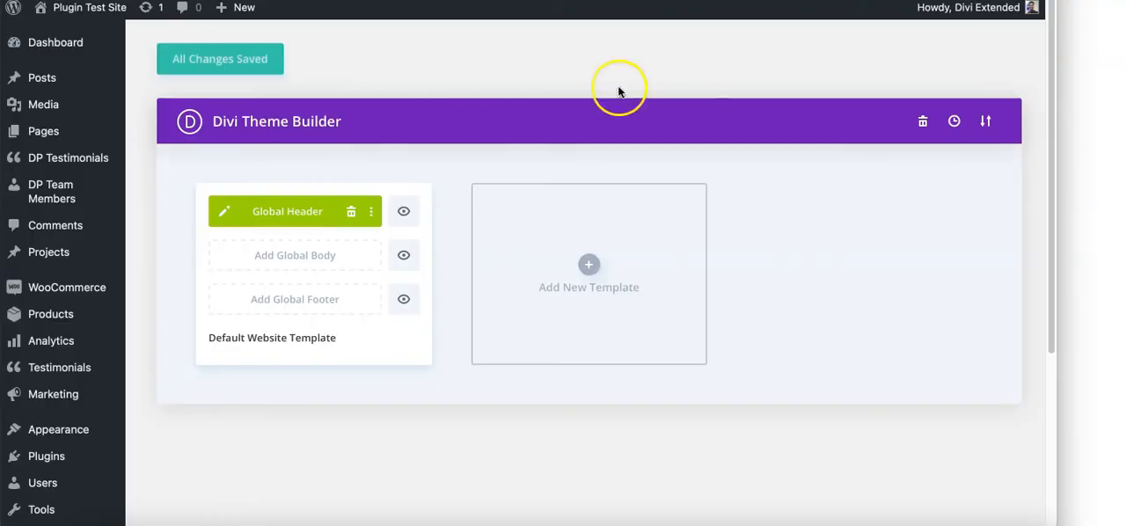
Open the Divi Flexile Header 18 global header for editing and scroll through its modules.
left_click(224, 211)
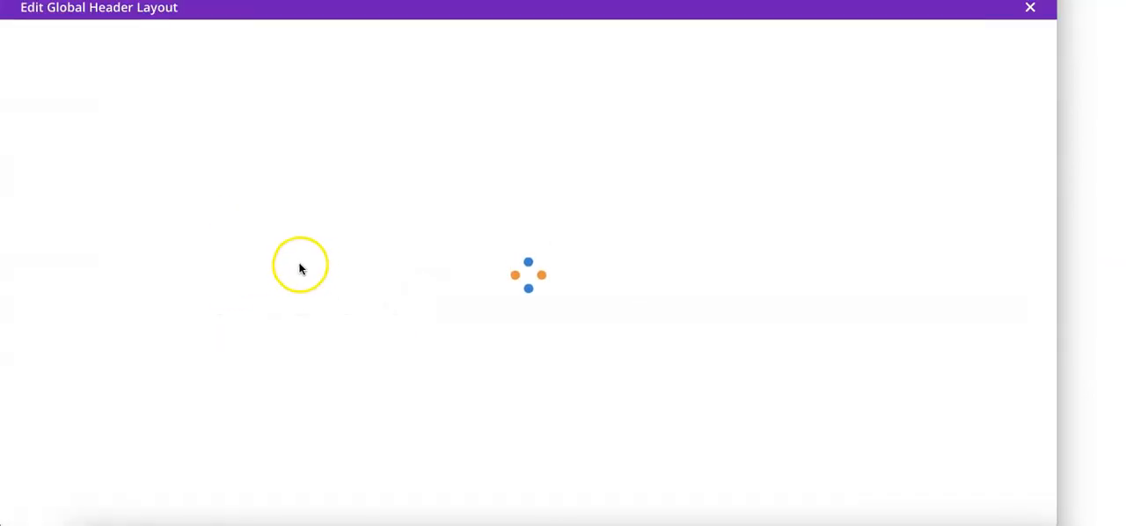
mouse_move(225, 256)
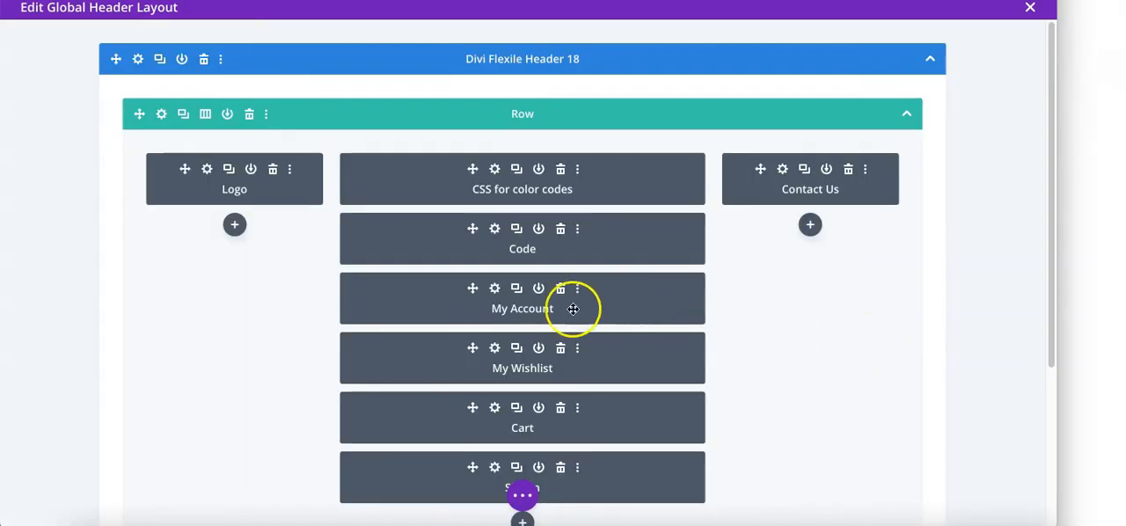
mouse_move(264, 225)
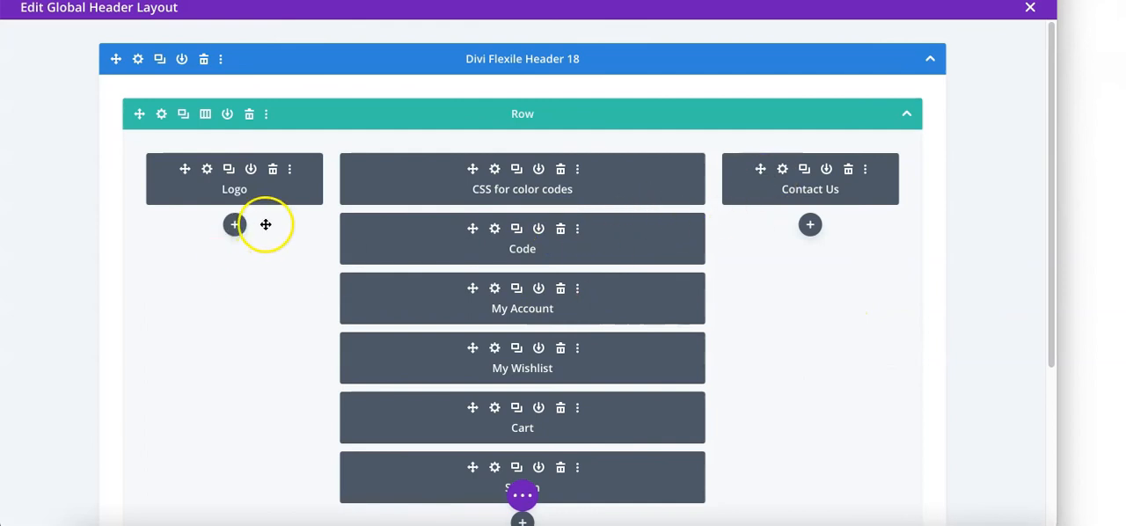
mouse_move(521, 250)
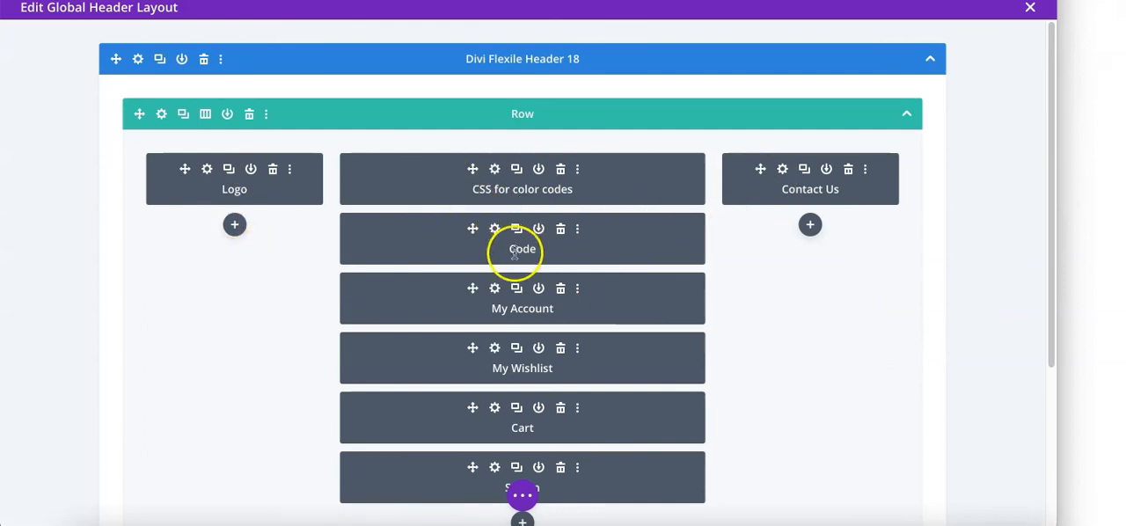
scroll("down", 3)
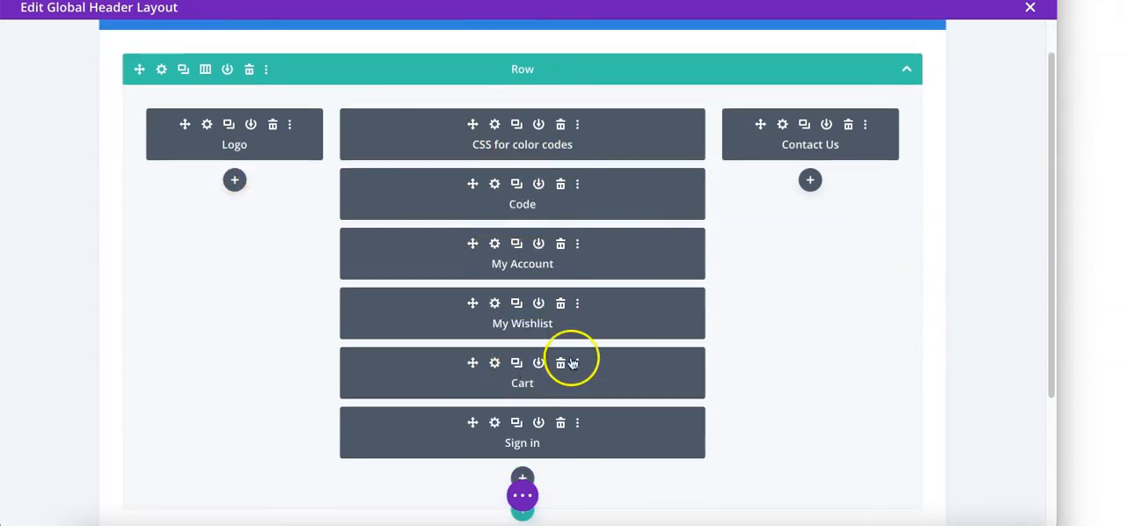
scroll("down", 3)
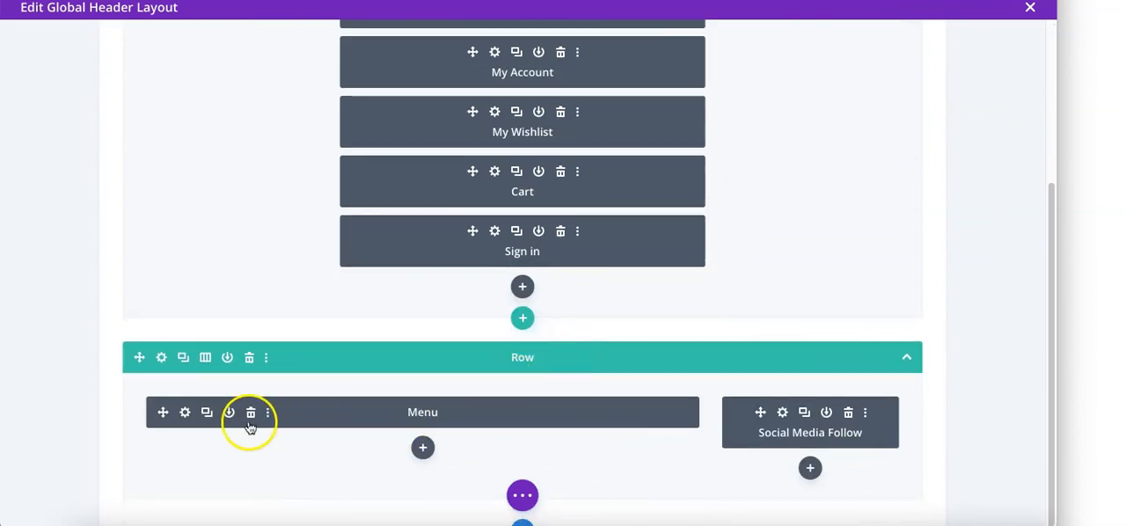
scroll("up", 3)
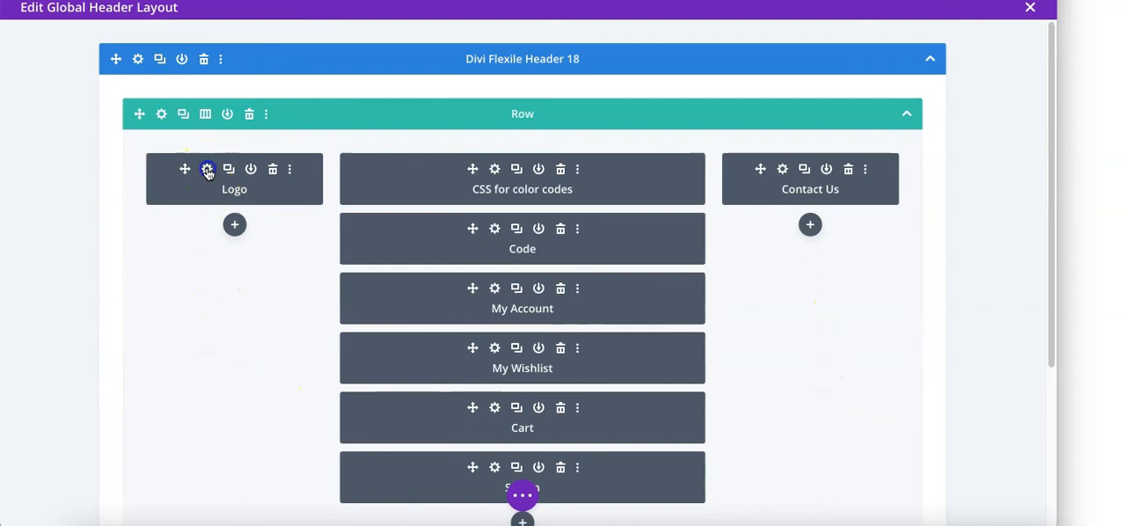
Review the Logo image settings without changes, then exit the header layout editor.
left_click(208, 169)
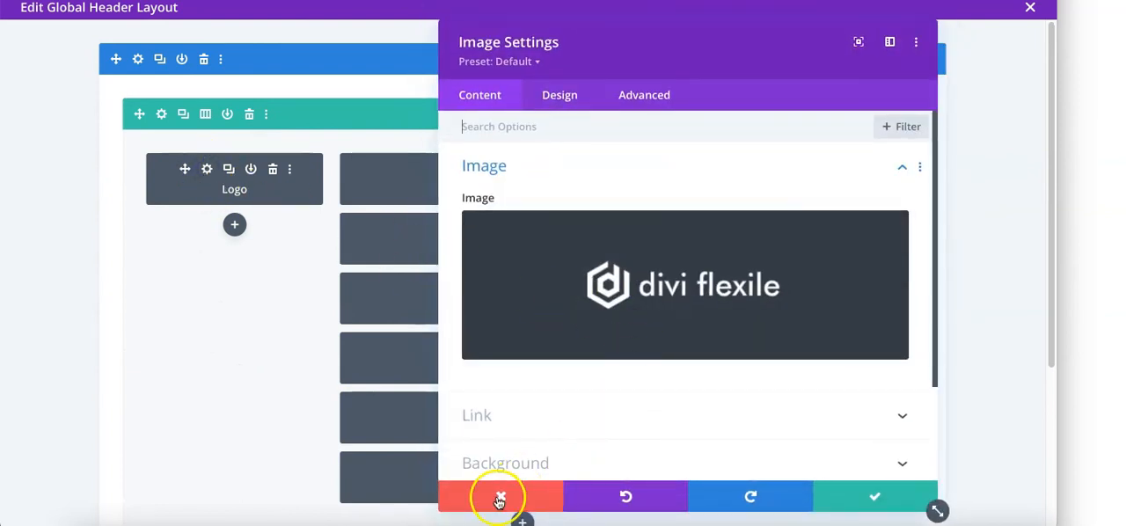
left_click(499, 496)
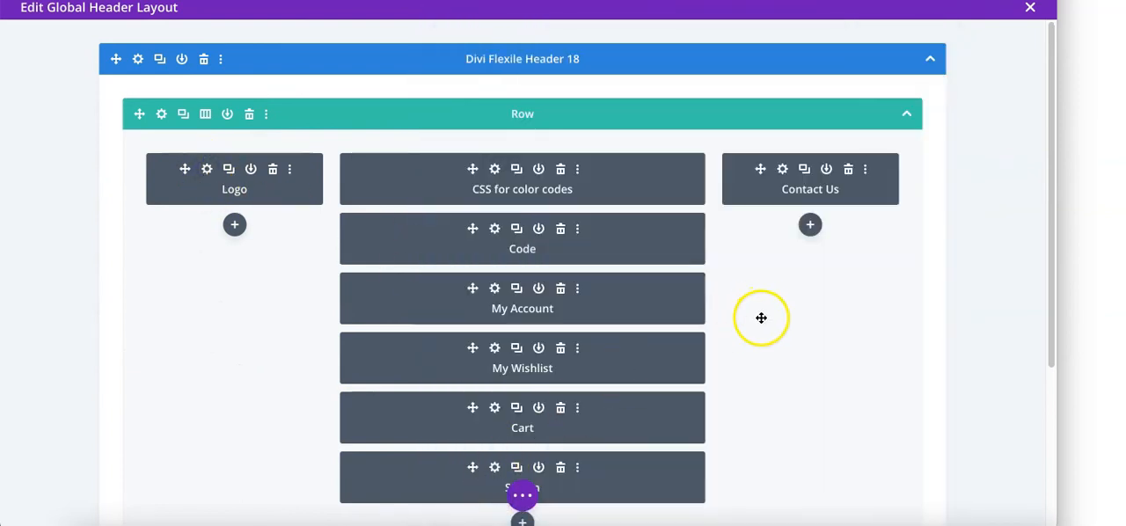
mouse_move(760, 317)
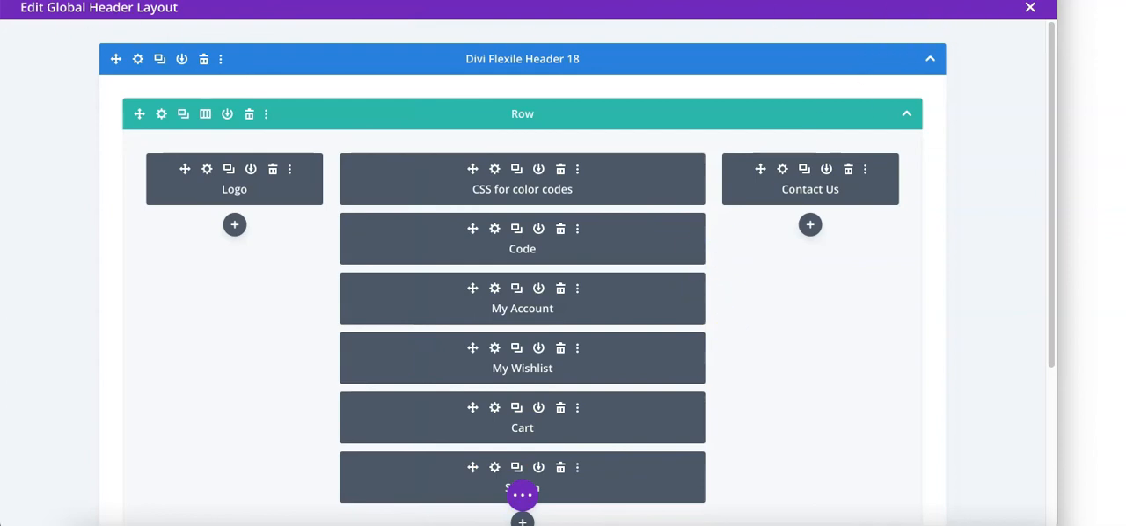
left_click(1030, 8)
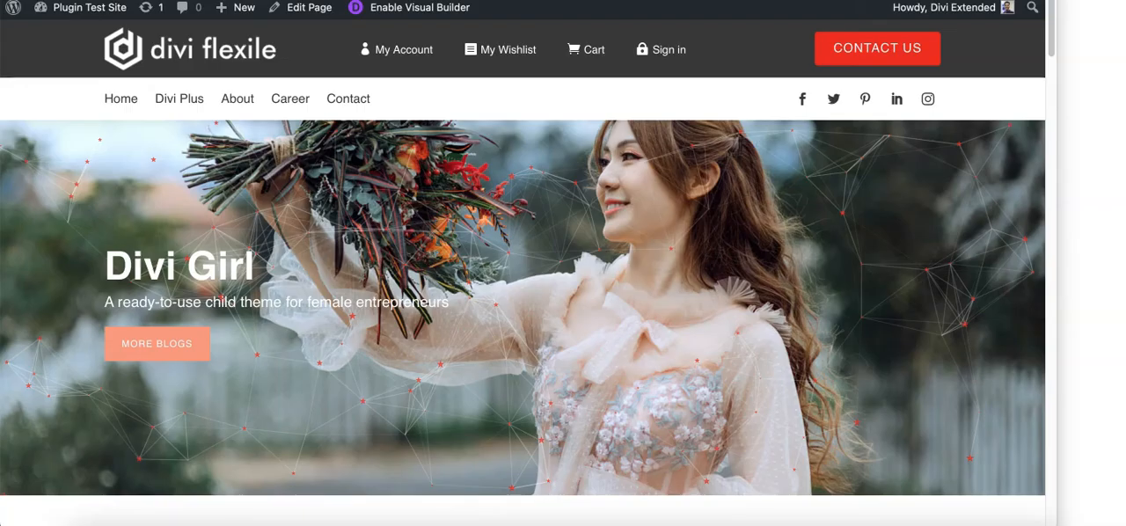